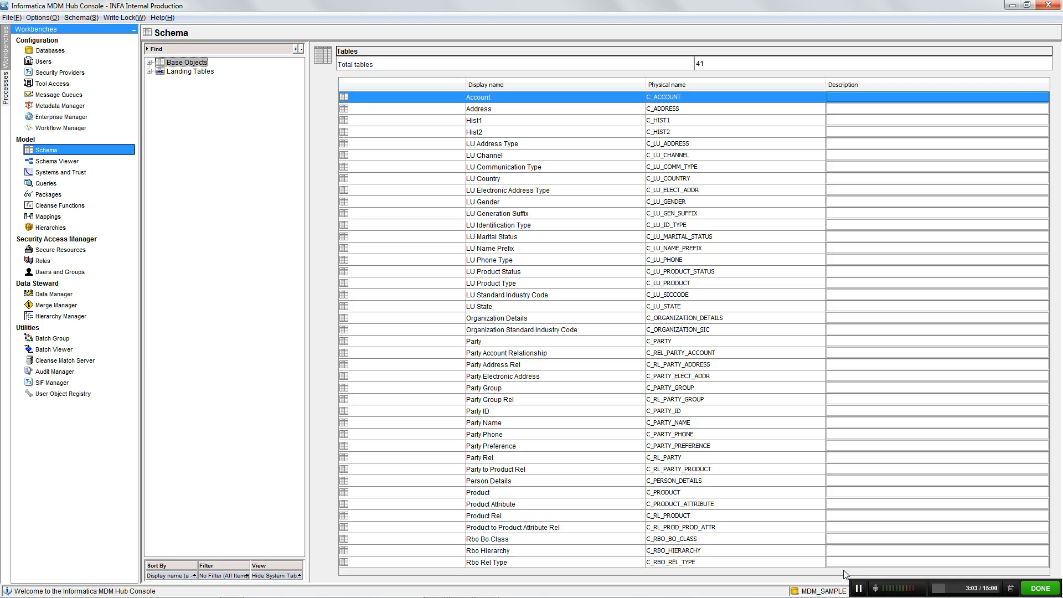
{"action": "mouse_move", "coordinate": [486, 490]}
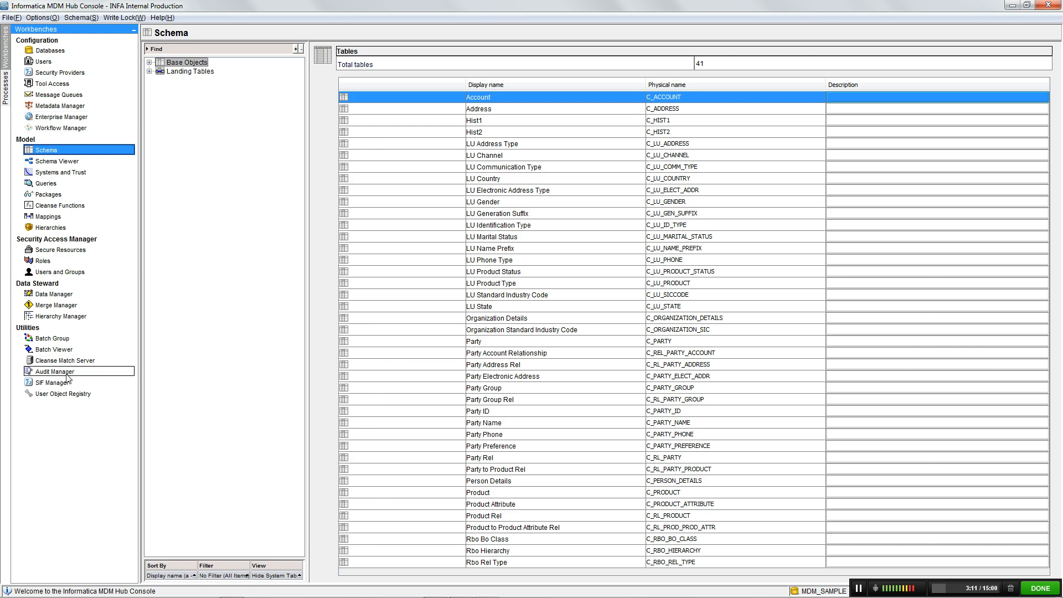
Show Audit Manager's No System API request settings, with SearchMatch and SearchQuery audited with XML
{"action": "left_click", "coordinate": [54, 371]}
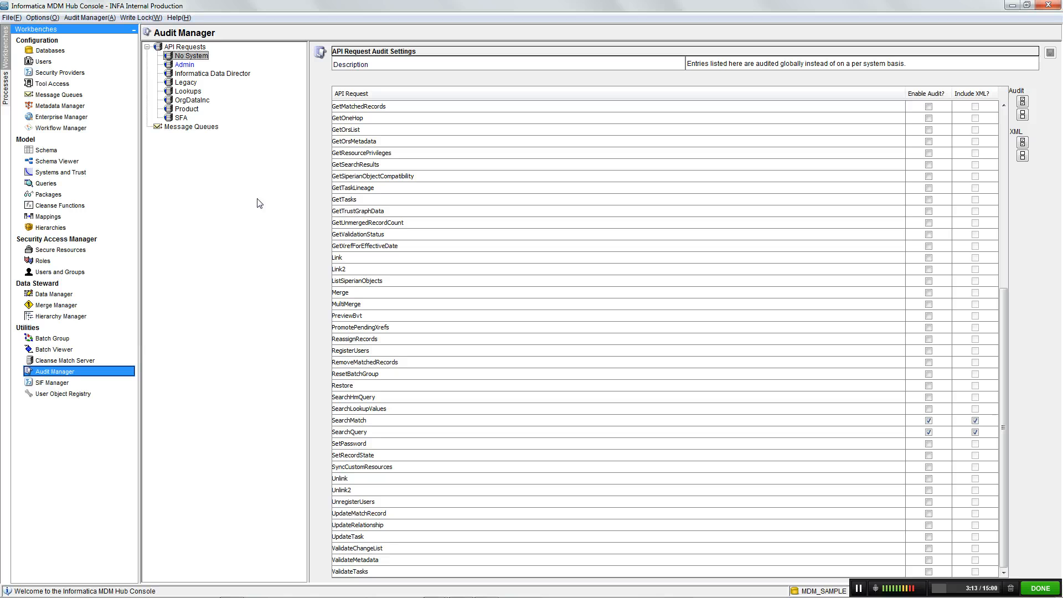
{"action": "mouse_move", "coordinate": [201, 74]}
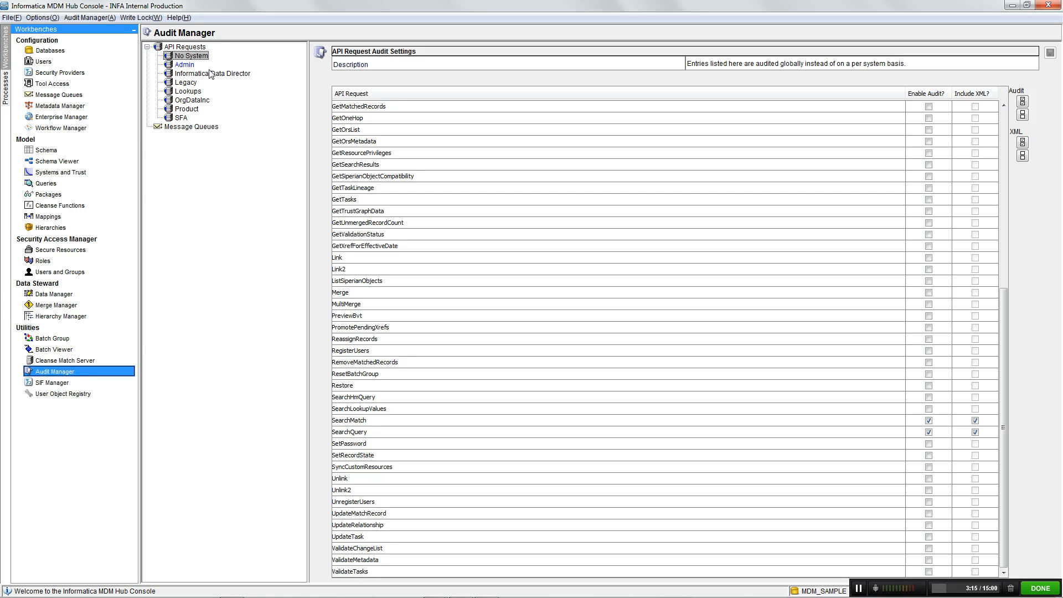
{"action": "mouse_move", "coordinate": [190, 137]}
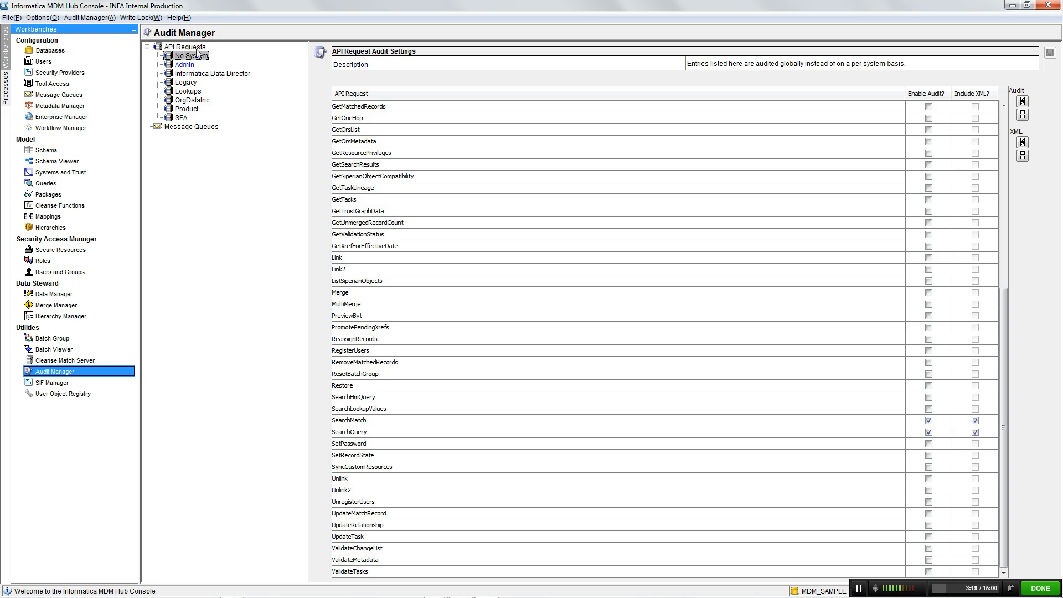
{"action": "mouse_move", "coordinate": [160, 138]}
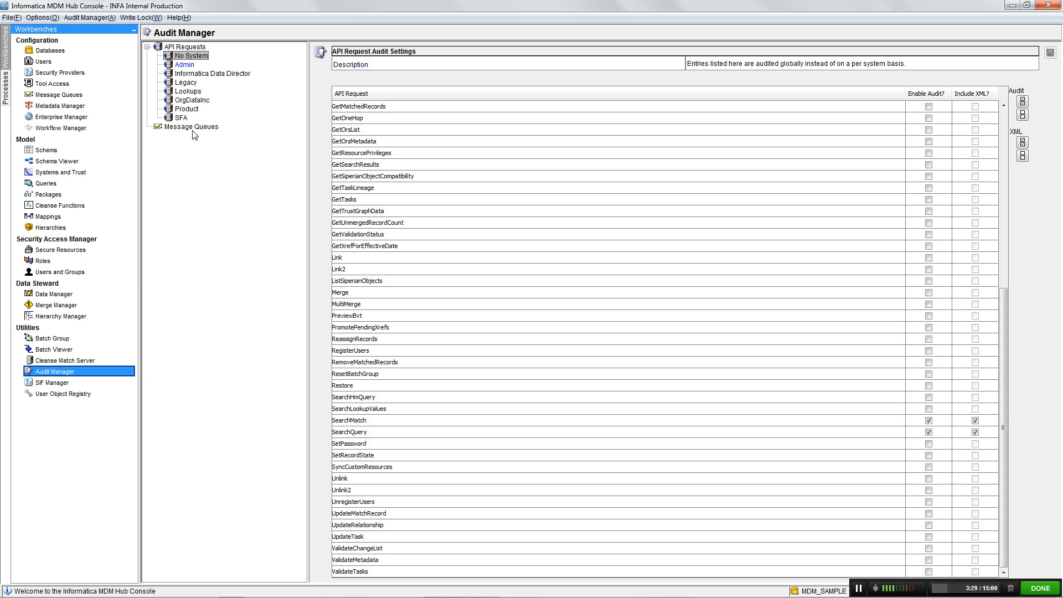
{"action": "mouse_move", "coordinate": [216, 69]}
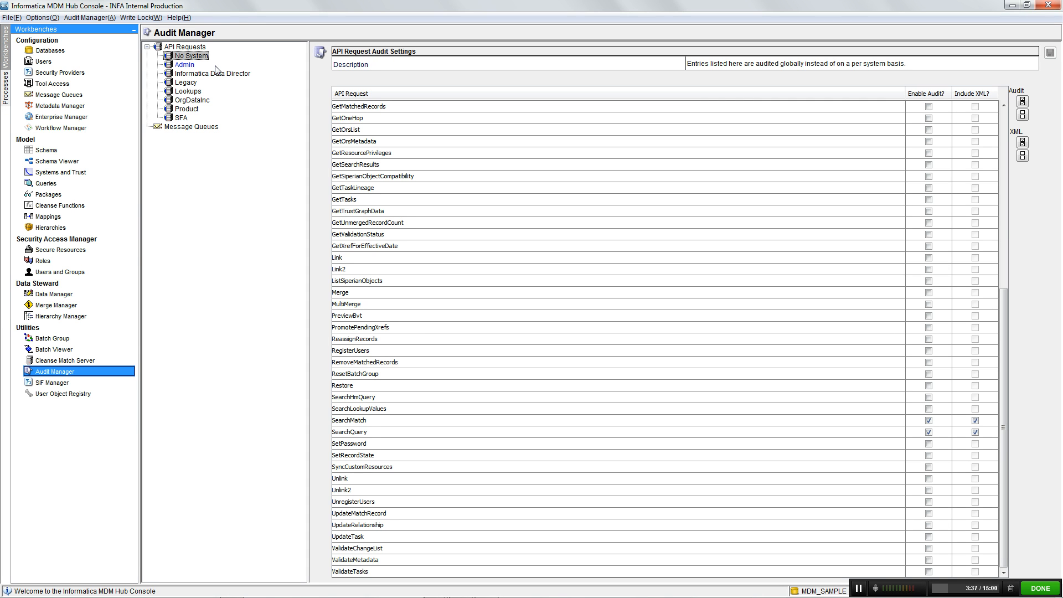
{"action": "mouse_move", "coordinate": [403, 76]}
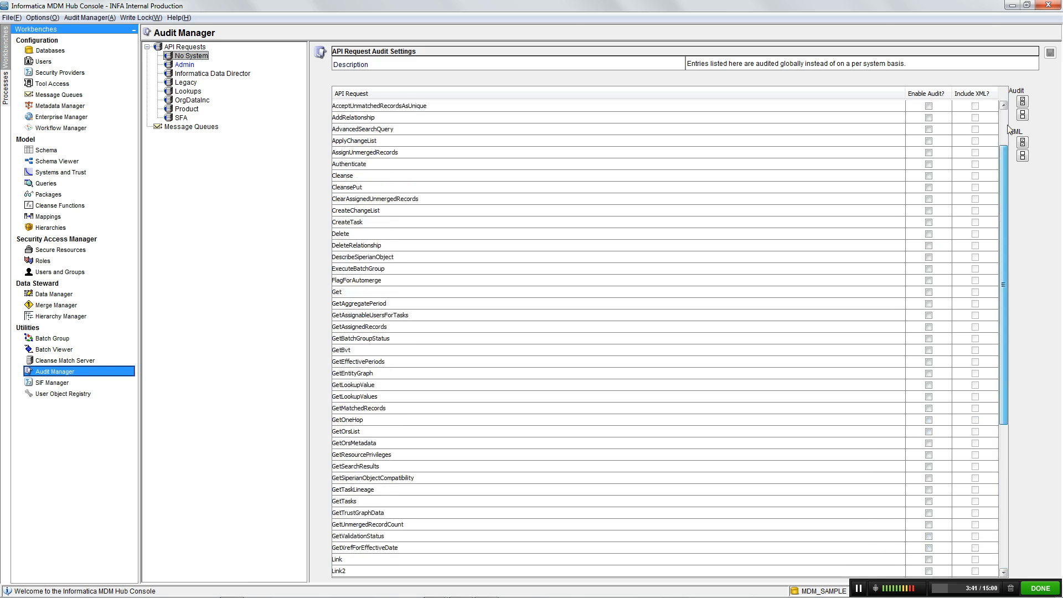
{"action": "scroll", "scroll_direction": "down", "scroll_amount": 3}
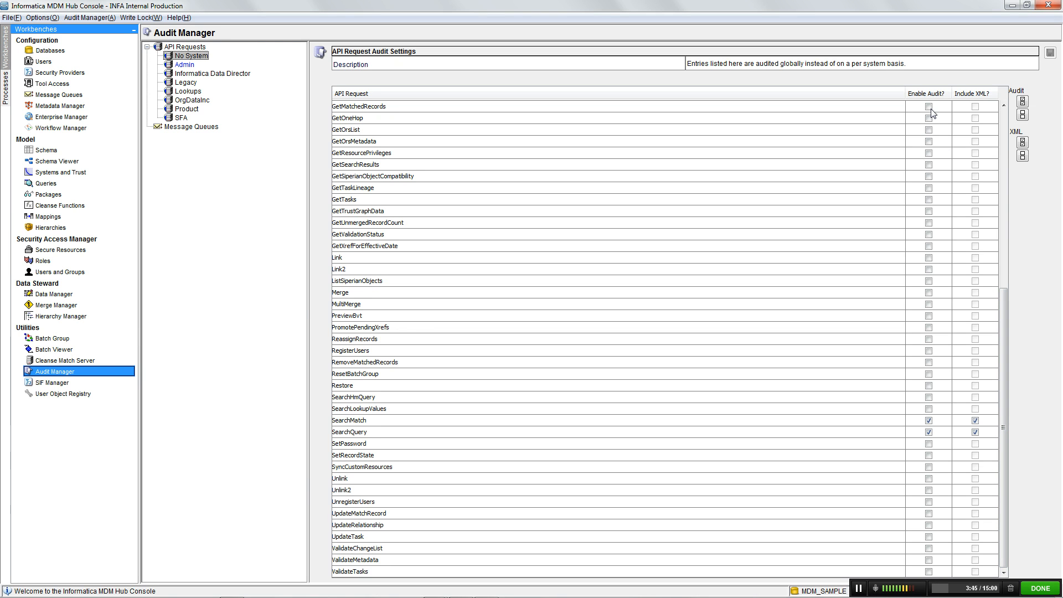
{"action": "mouse_move", "coordinate": [981, 113]}
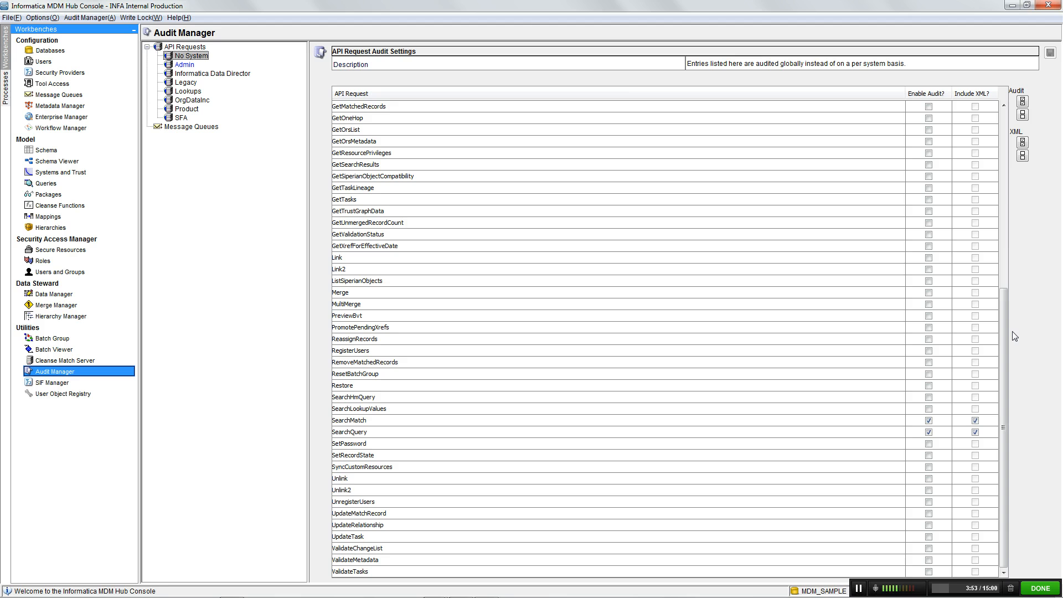
{"action": "mouse_move", "coordinate": [1015, 335]}
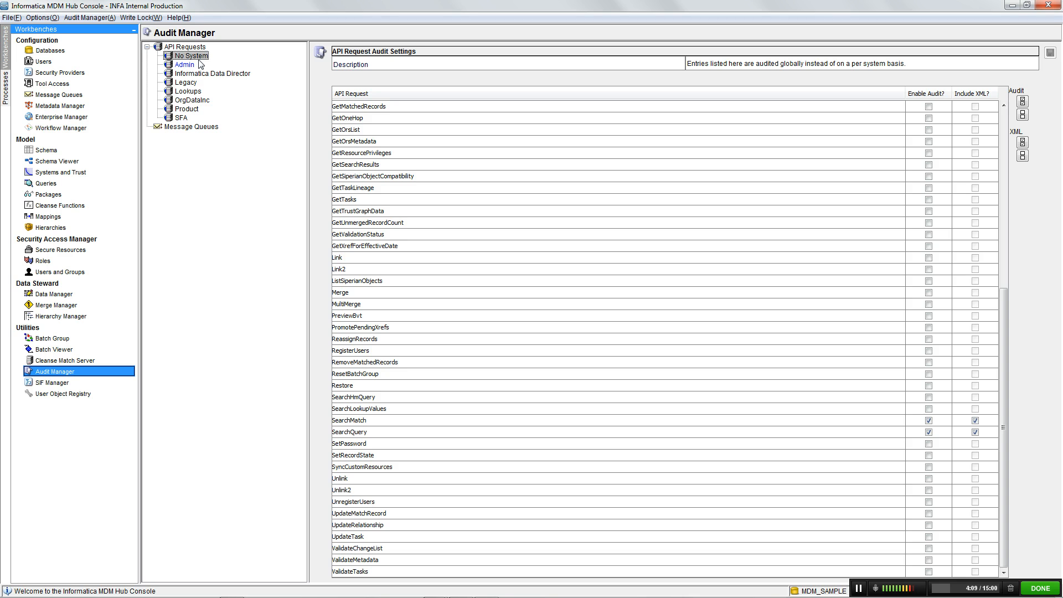
{"action": "mouse_move", "coordinate": [187, 83]}
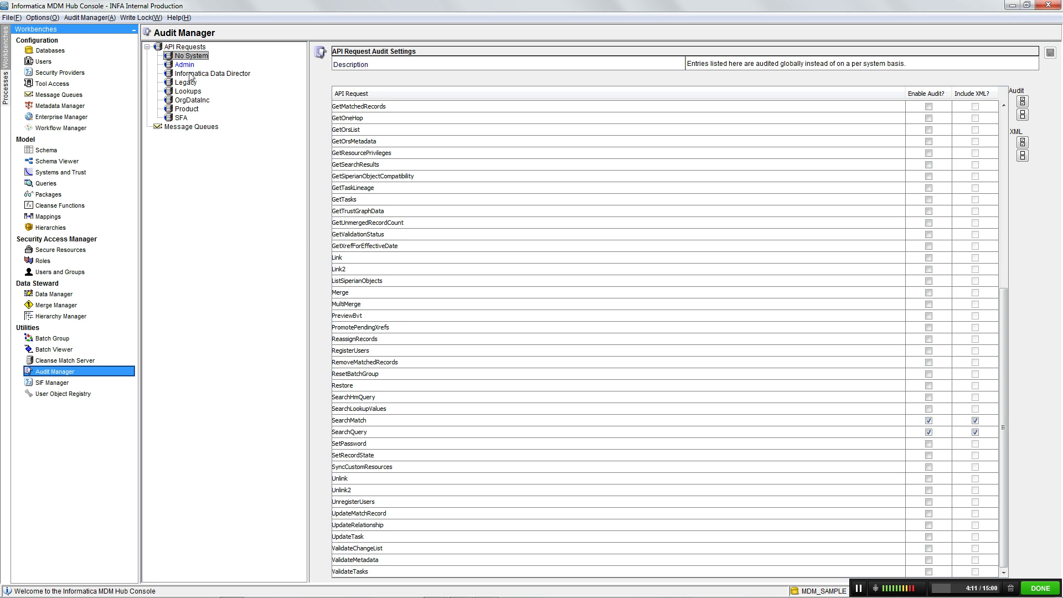
{"action": "mouse_move", "coordinate": [193, 155]}
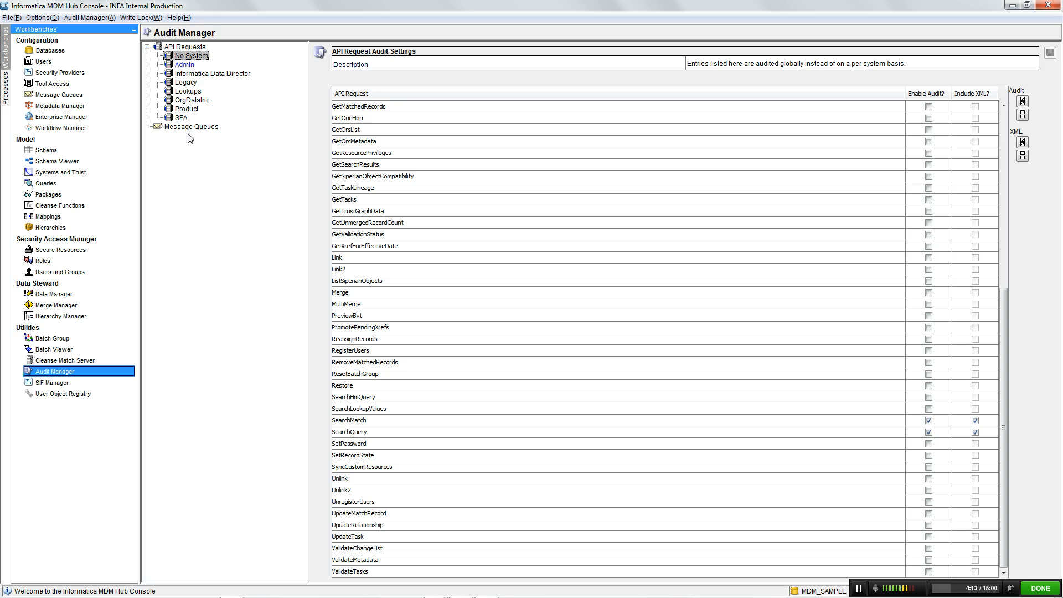
{"action": "mouse_move", "coordinate": [191, 91]}
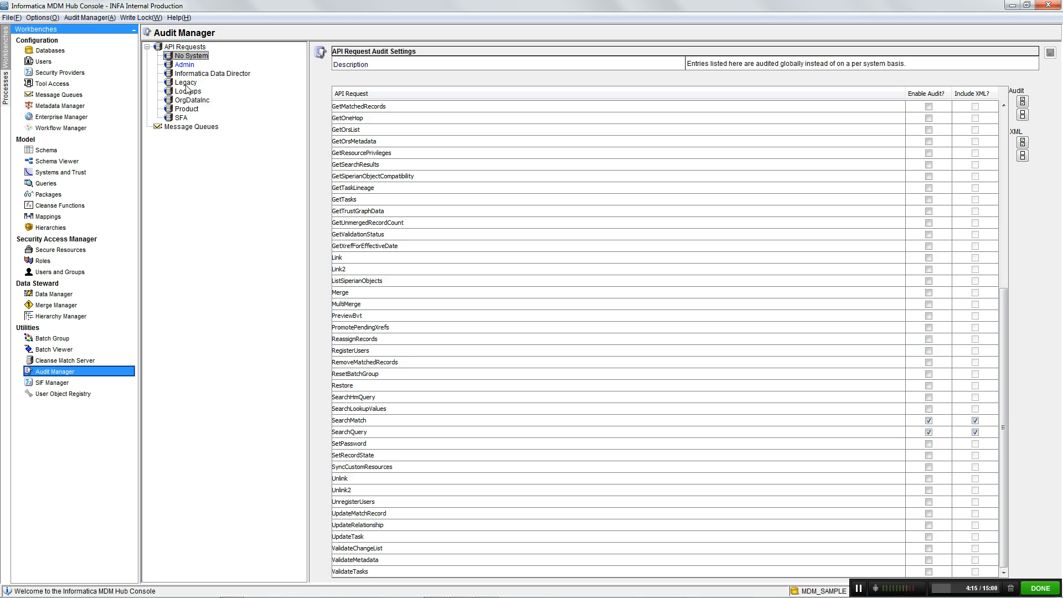
{"action": "mouse_move", "coordinate": [731, 220]}
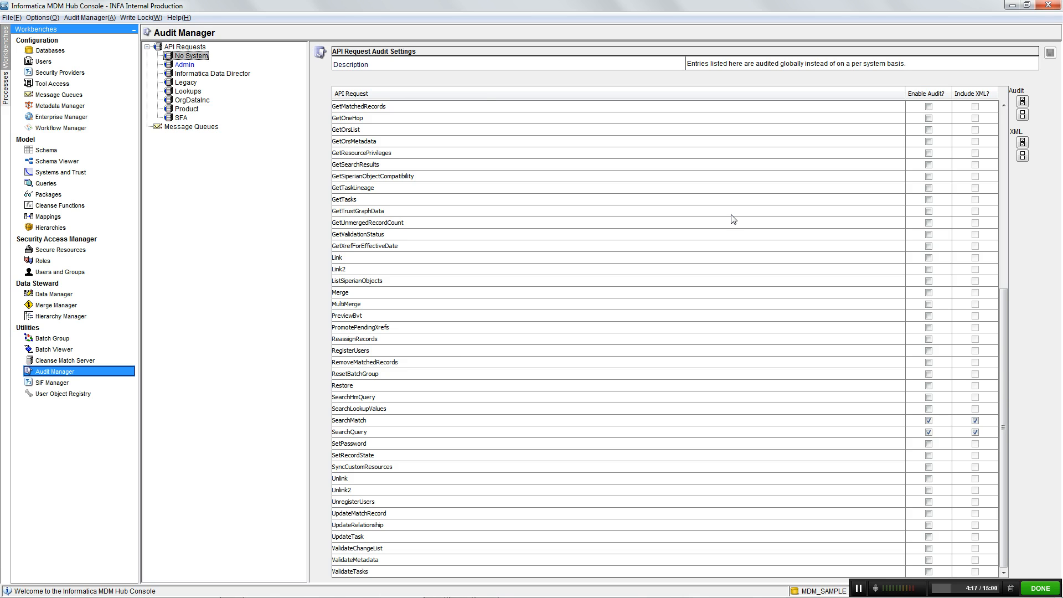
{"action": "scroll", "scroll_direction": "up", "scroll_amount": 3}
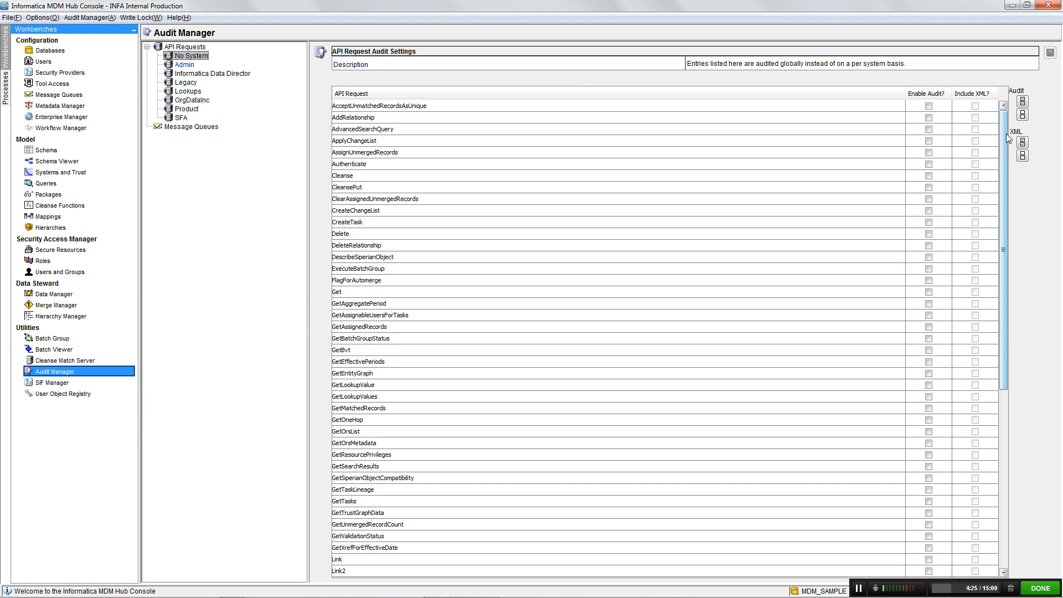
{"action": "scroll", "scroll_direction": "down", "scroll_amount": 3}
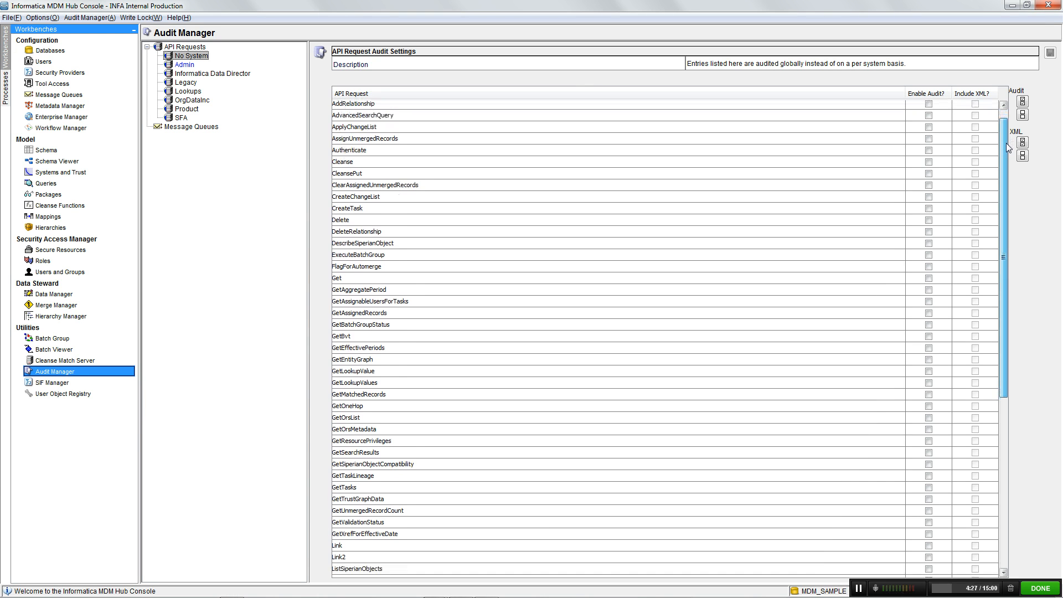
{"action": "scroll", "scroll_direction": "down", "scroll_amount": 3}
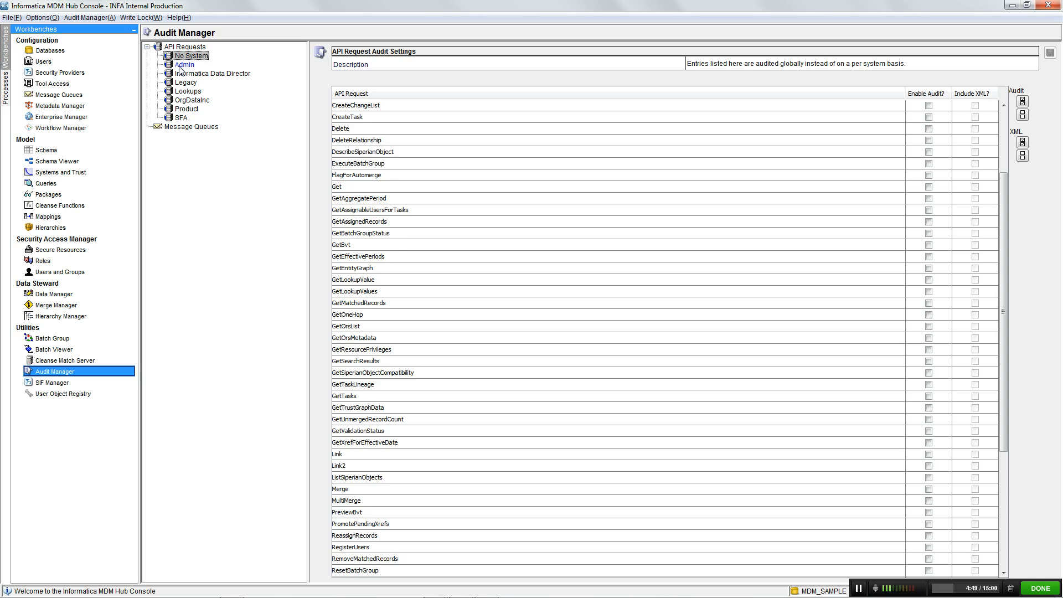
Select API Requests > Admin to show only Put audited with XML
{"action": "left_click", "coordinate": [184, 65]}
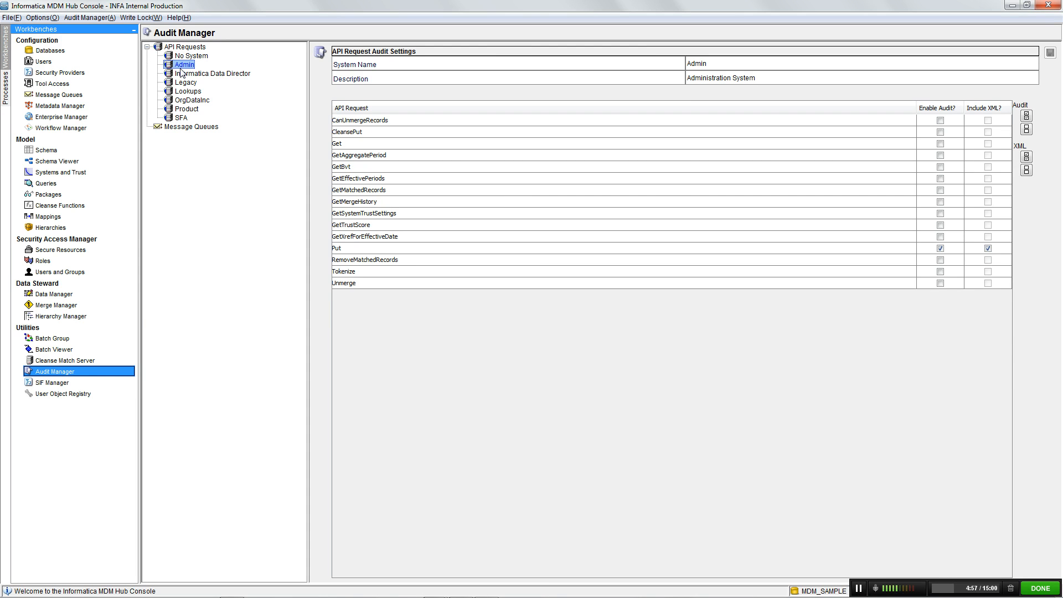
{"action": "mouse_move", "coordinate": [350, 275]}
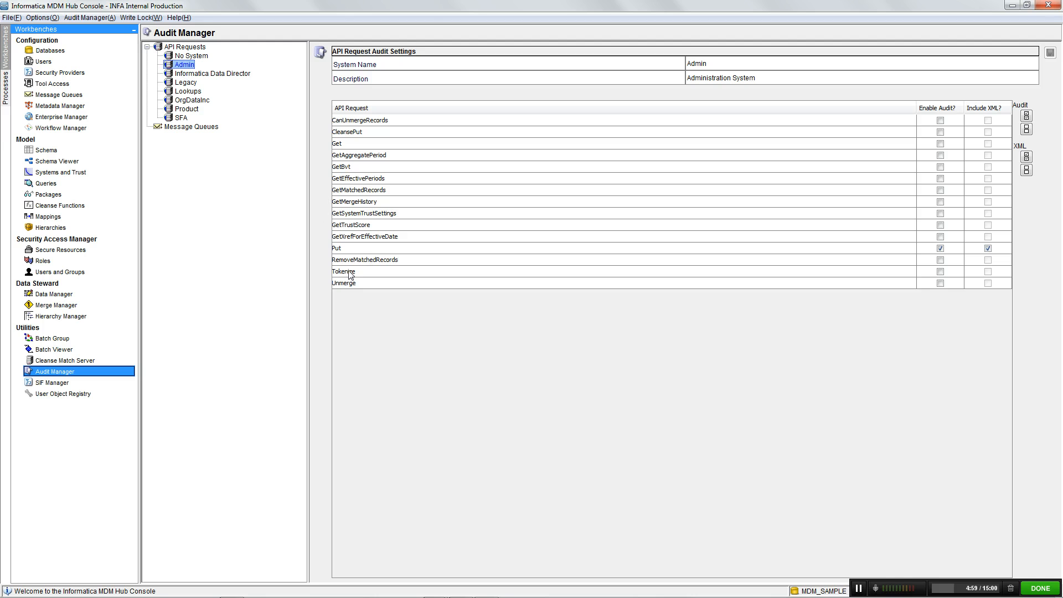
{"action": "mouse_move", "coordinate": [370, 257]}
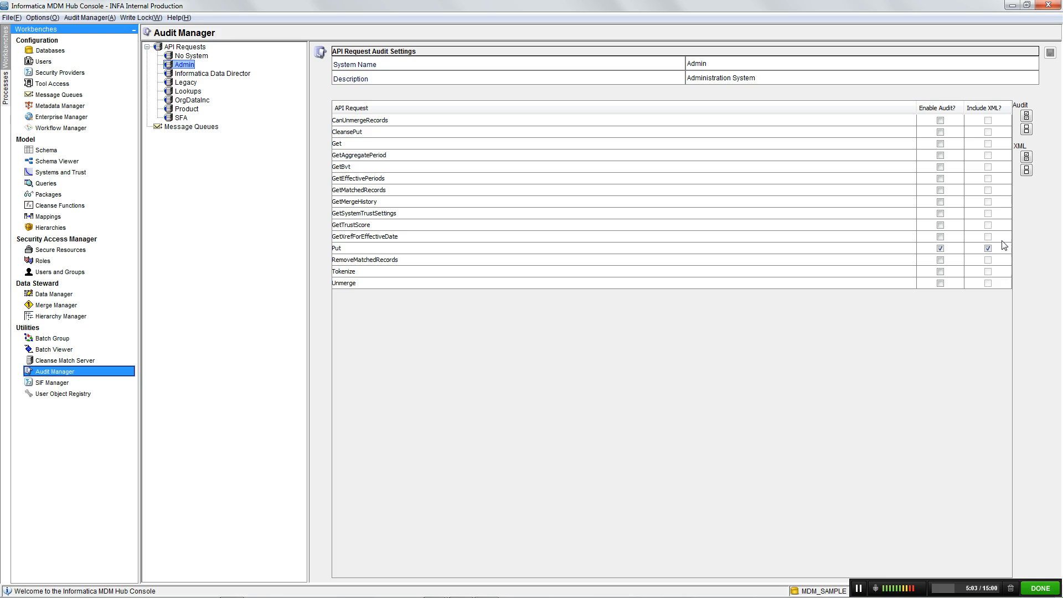
{"action": "mouse_move", "coordinate": [793, 272]}
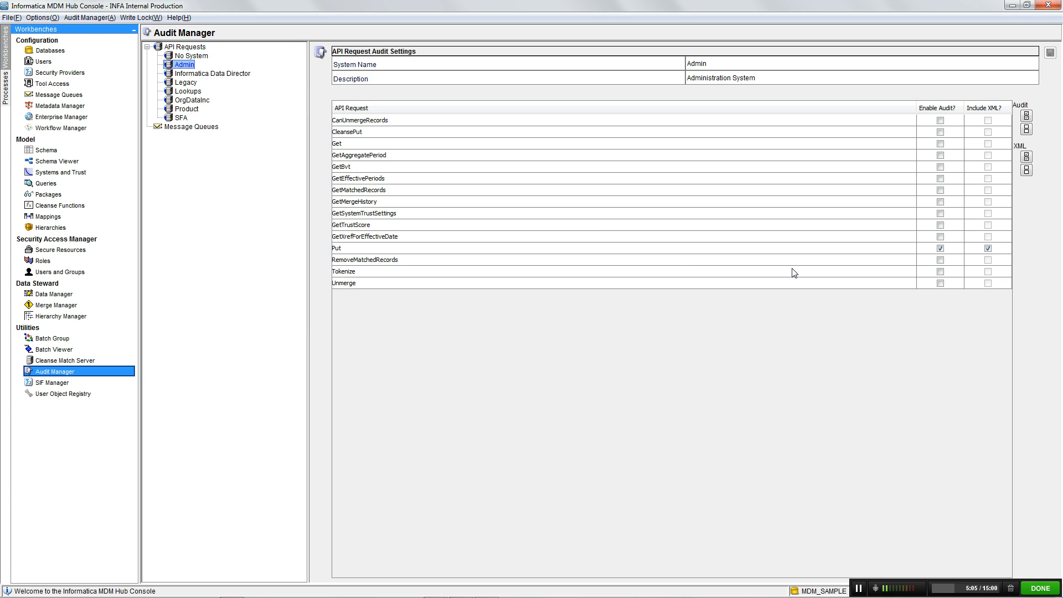
{"action": "mouse_move", "coordinate": [180, 61]}
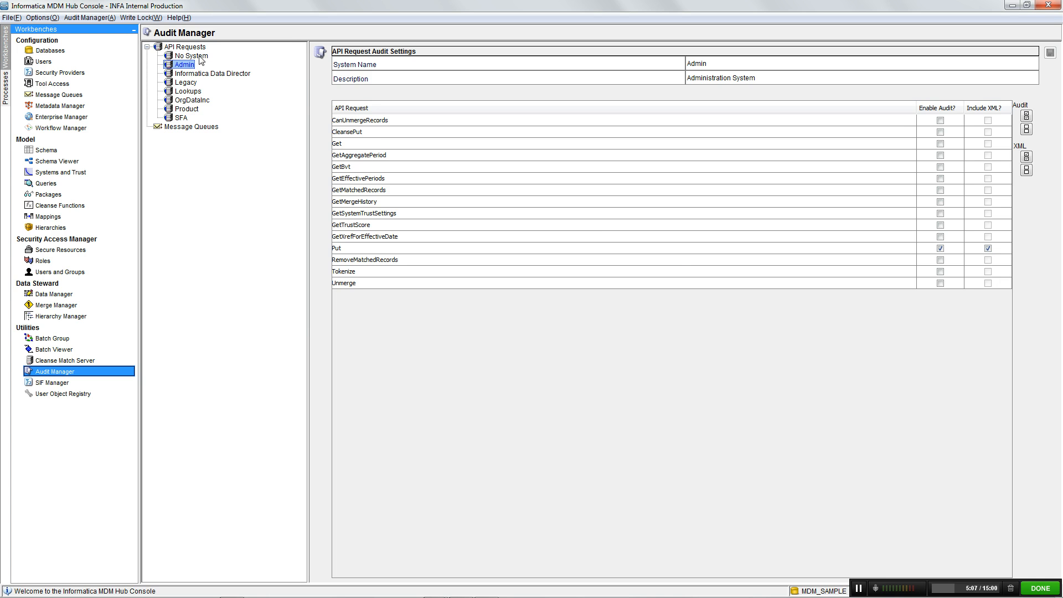
Select API Requests > No System to return to the global audit settings
{"action": "left_click", "coordinate": [190, 55]}
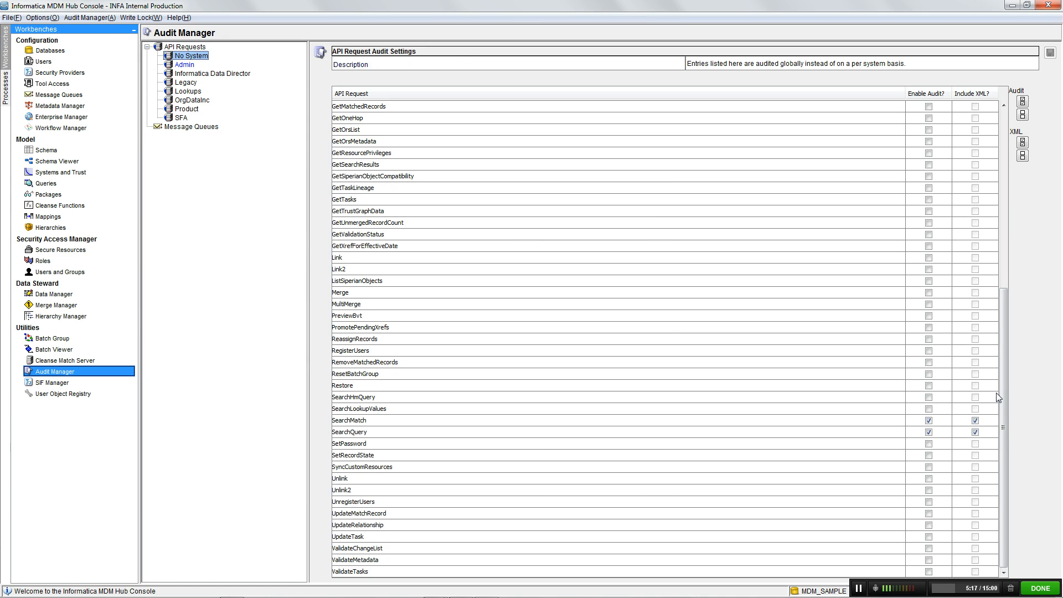
{"action": "mouse_move", "coordinate": [815, 427]}
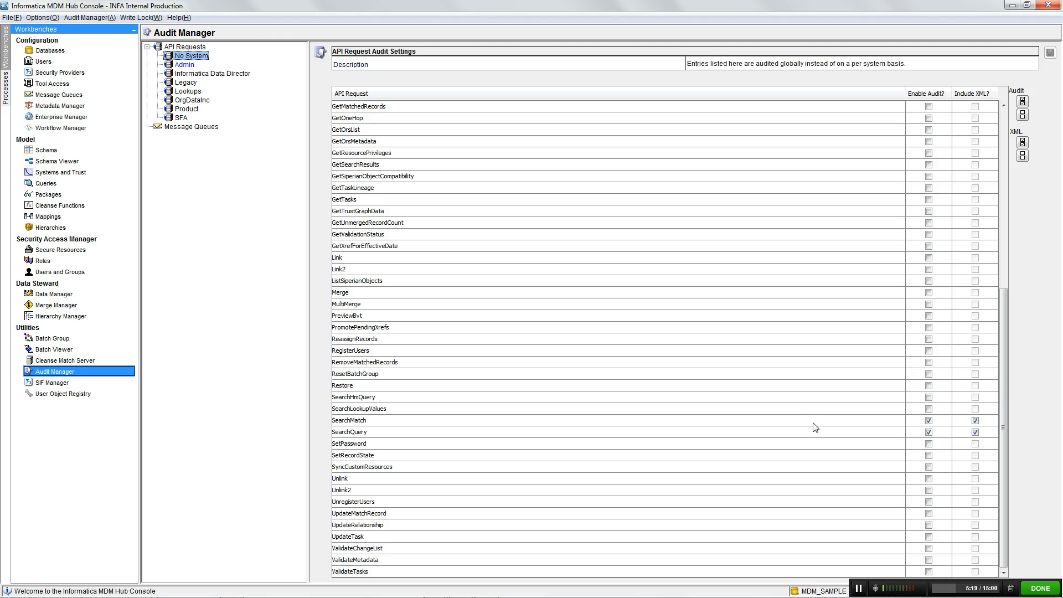
{"action": "mouse_move", "coordinate": [899, 403]}
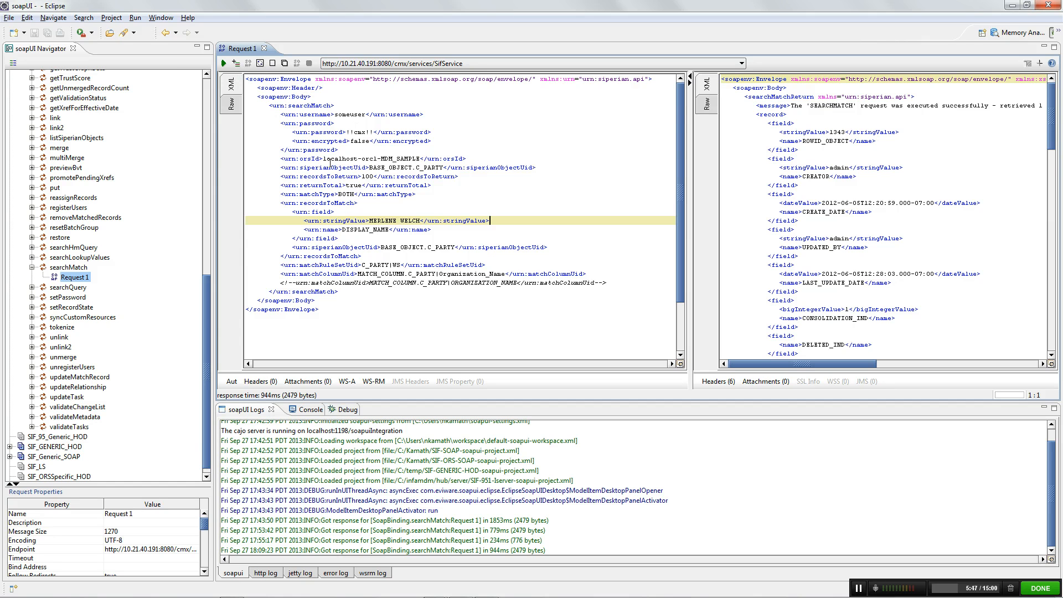
{"action": "mouse_move", "coordinate": [398, 255]}
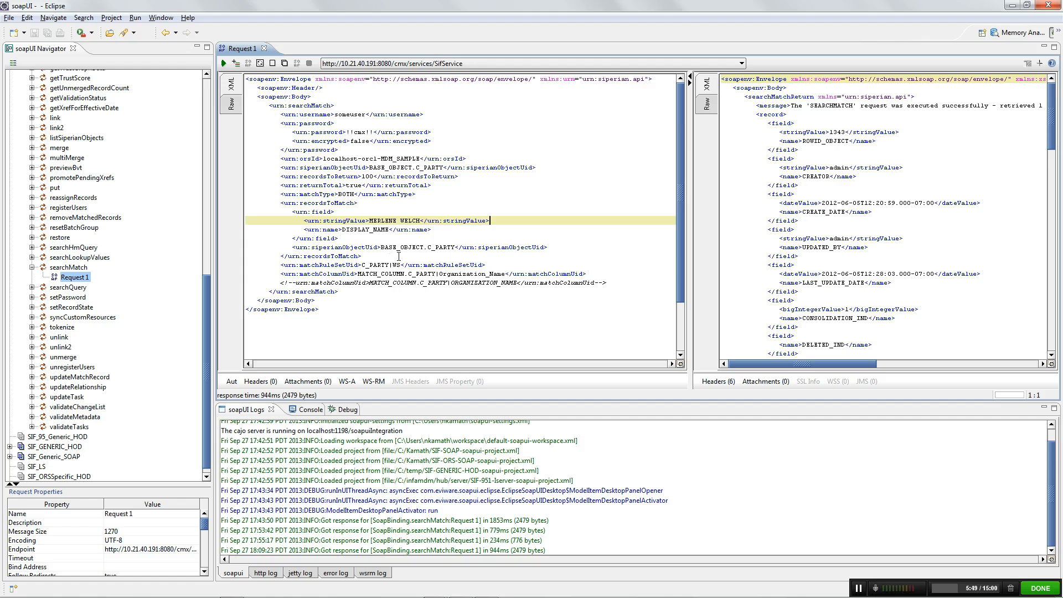
{"action": "left_click", "coordinate": [223, 62]}
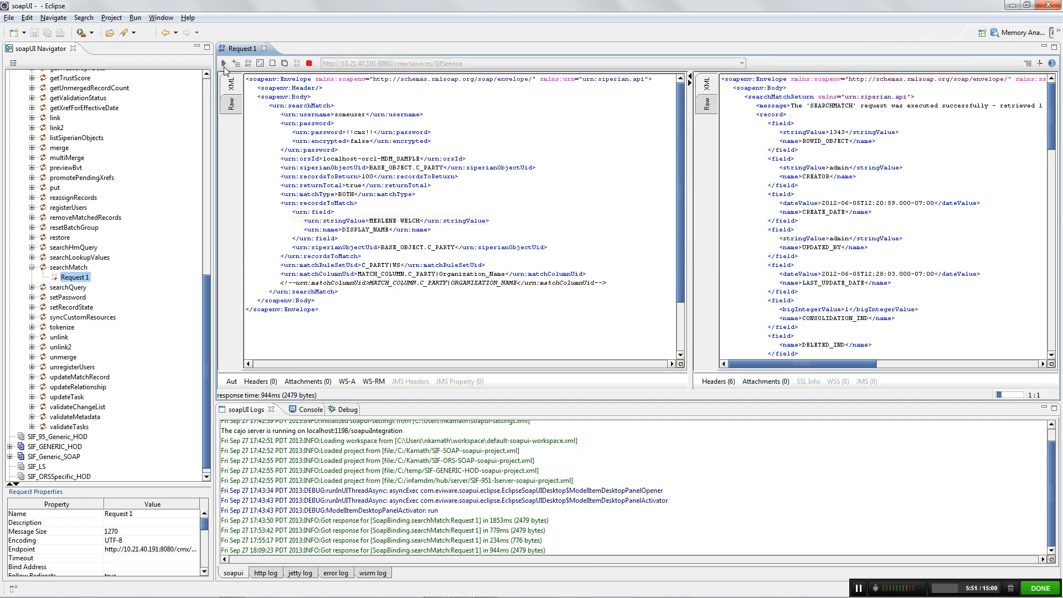
{"action": "left_click", "coordinate": [223, 62]}
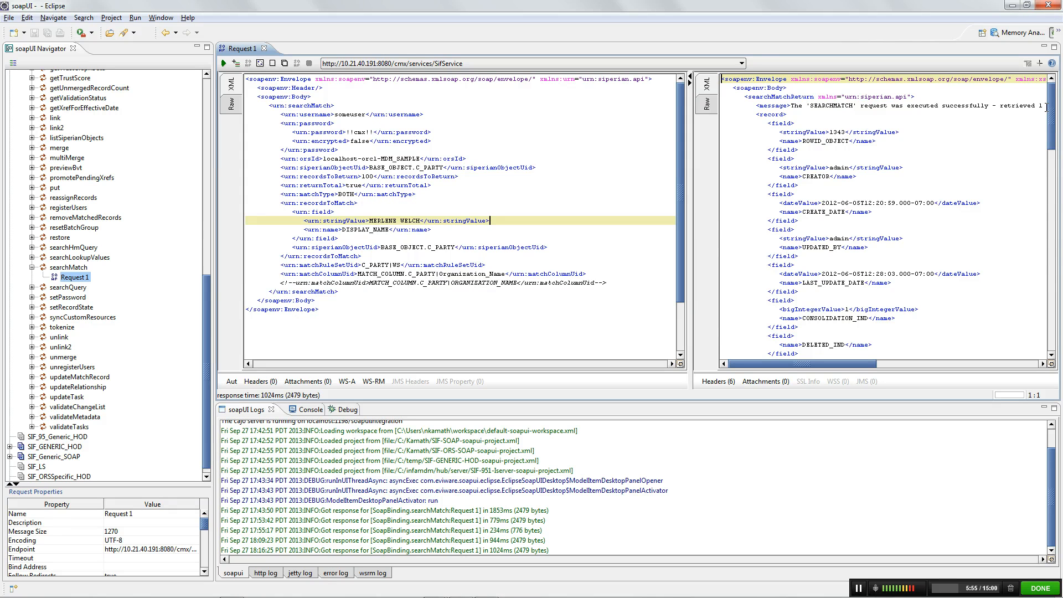
{"action": "key", "text": "alt+tab"}
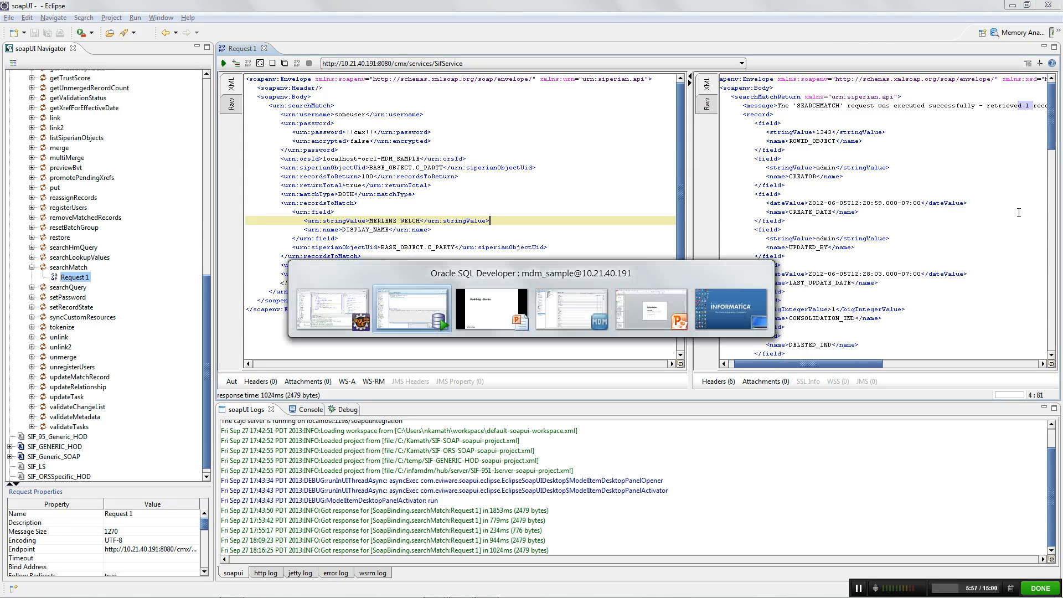
{"action": "left_click", "coordinate": [412, 308]}
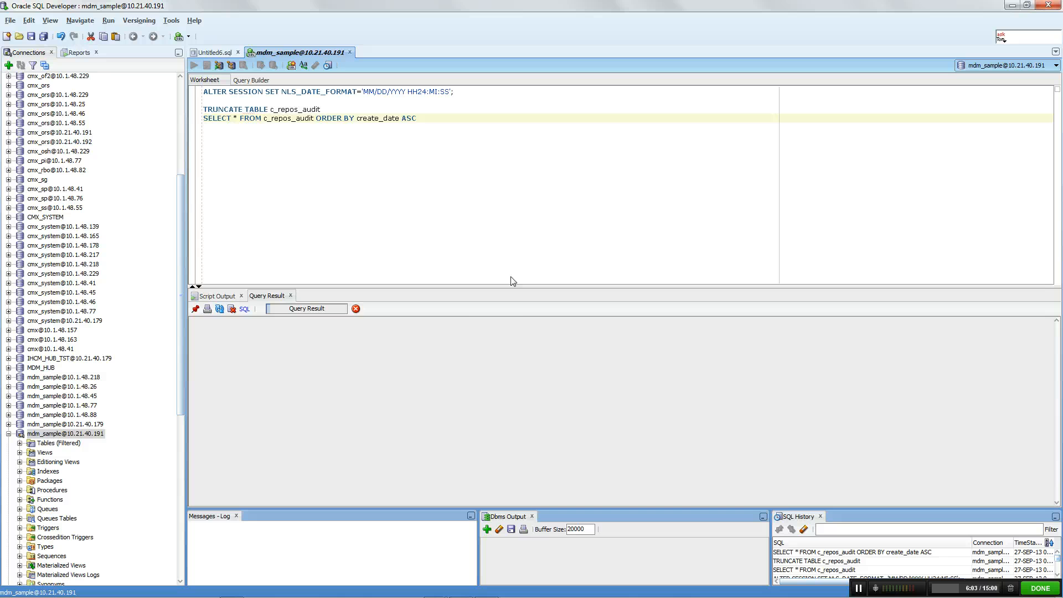
Run SELECT * FROM c_repos_audit ORDER BY create_date and review the SearchMatch rows' update times
{"action": "left_click", "coordinate": [208, 65]}
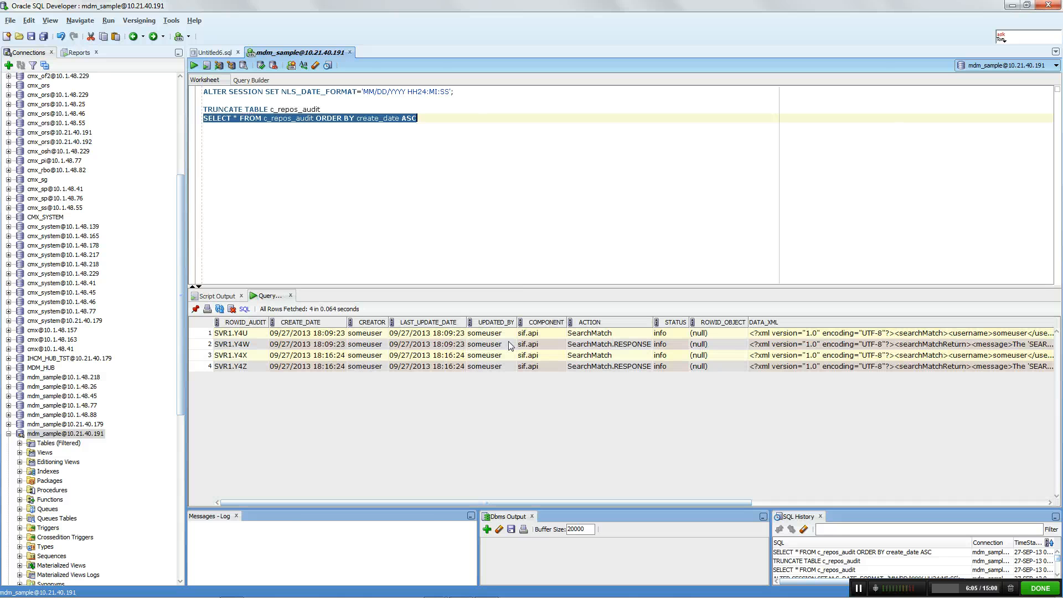
{"action": "left_click", "coordinate": [589, 354]}
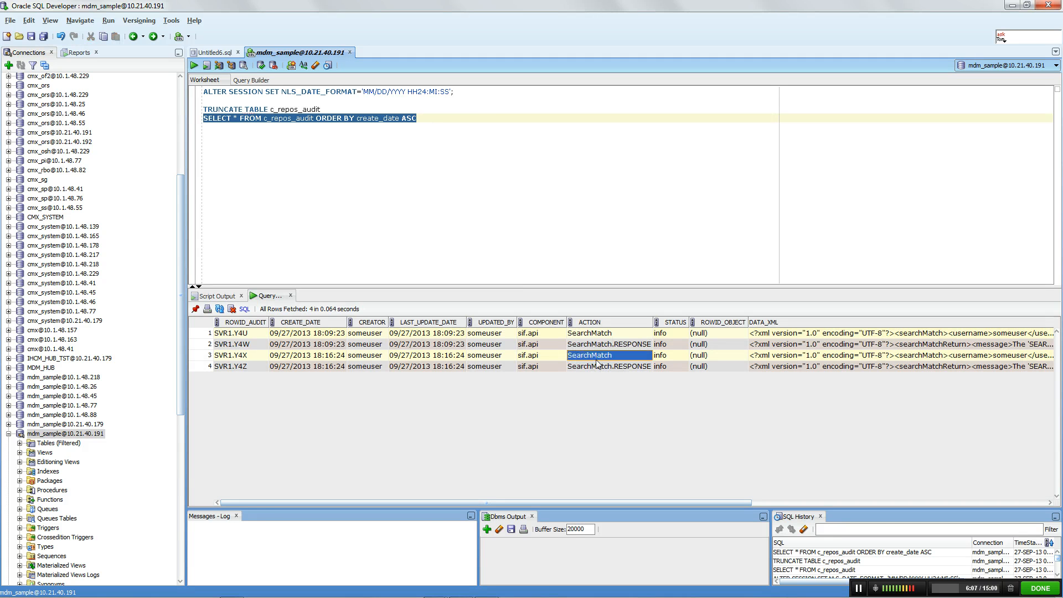
{"action": "left_click", "coordinate": [609, 365]}
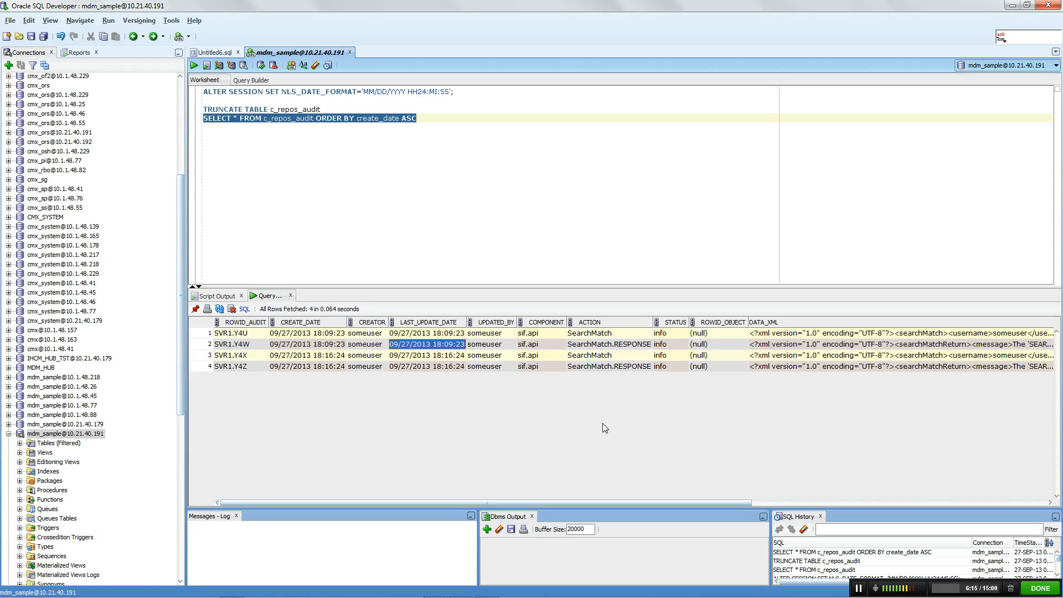
{"action": "left_click", "coordinate": [427, 354]}
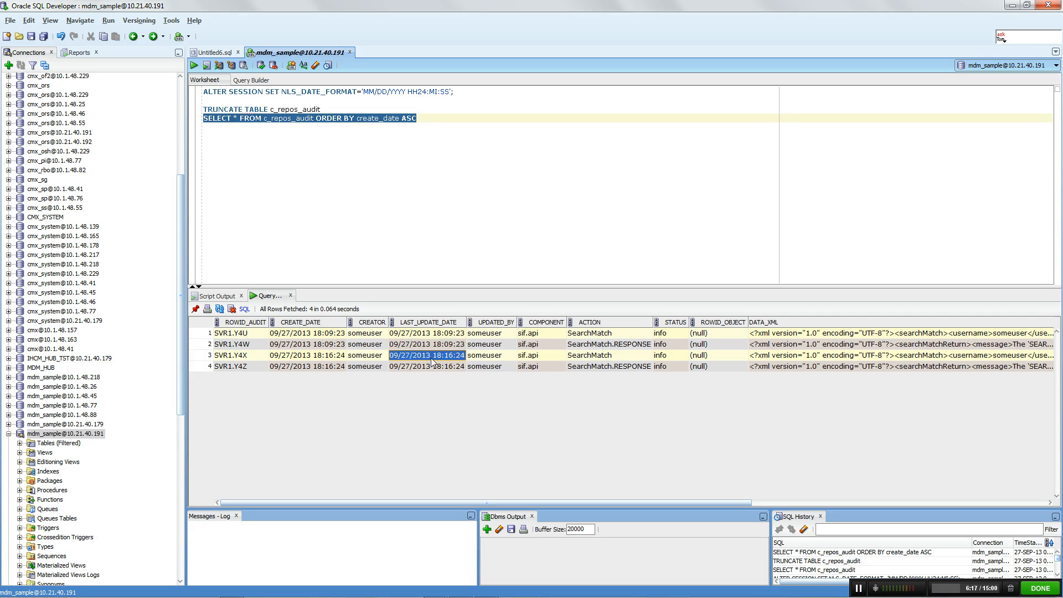
{"action": "mouse_move", "coordinate": [328, 443]}
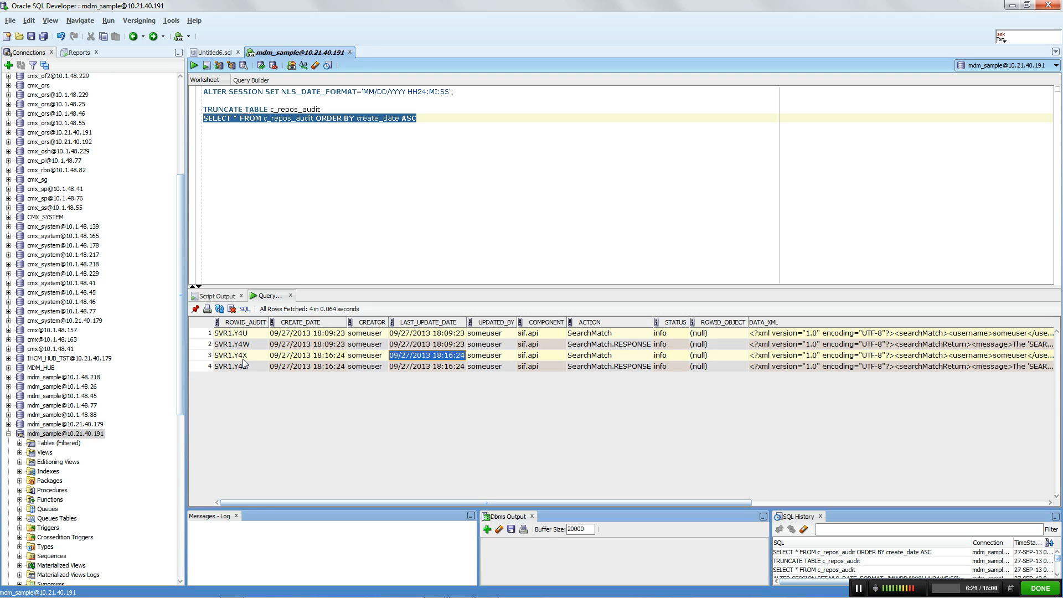
Highlight request SVR1.Y4X with its SearchMatch.RESPONSE row and view its XML data
{"action": "left_click", "coordinate": [231, 354]}
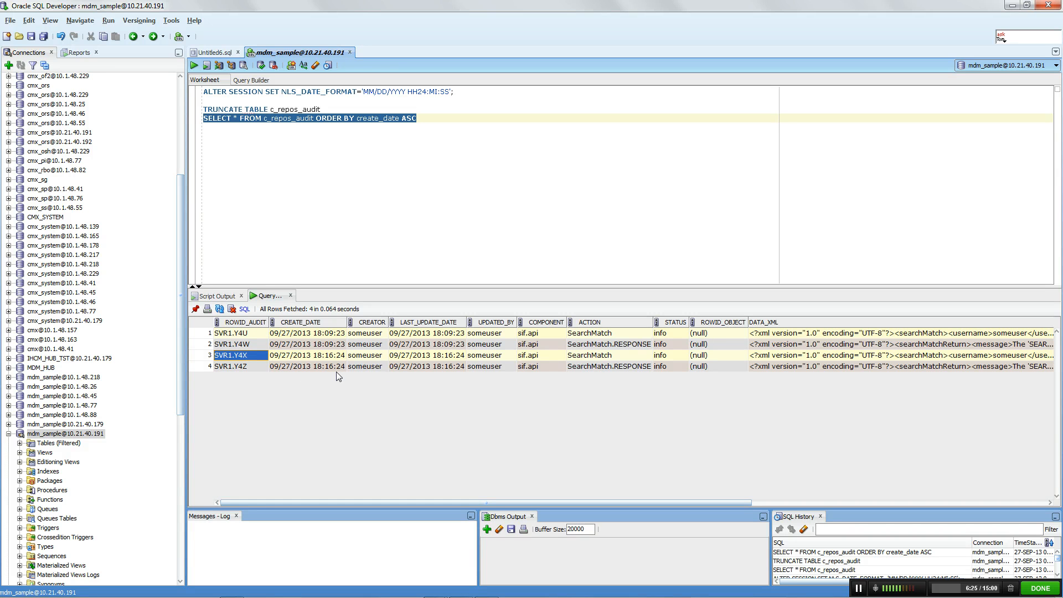
{"action": "mouse_move", "coordinate": [494, 359]}
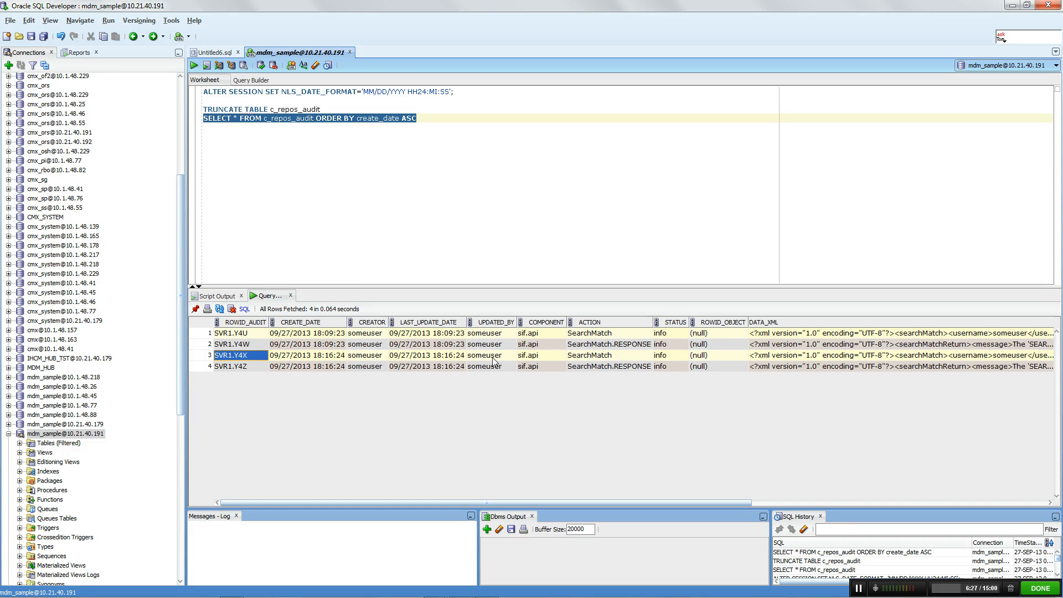
{"action": "left_click", "coordinate": [589, 355]}
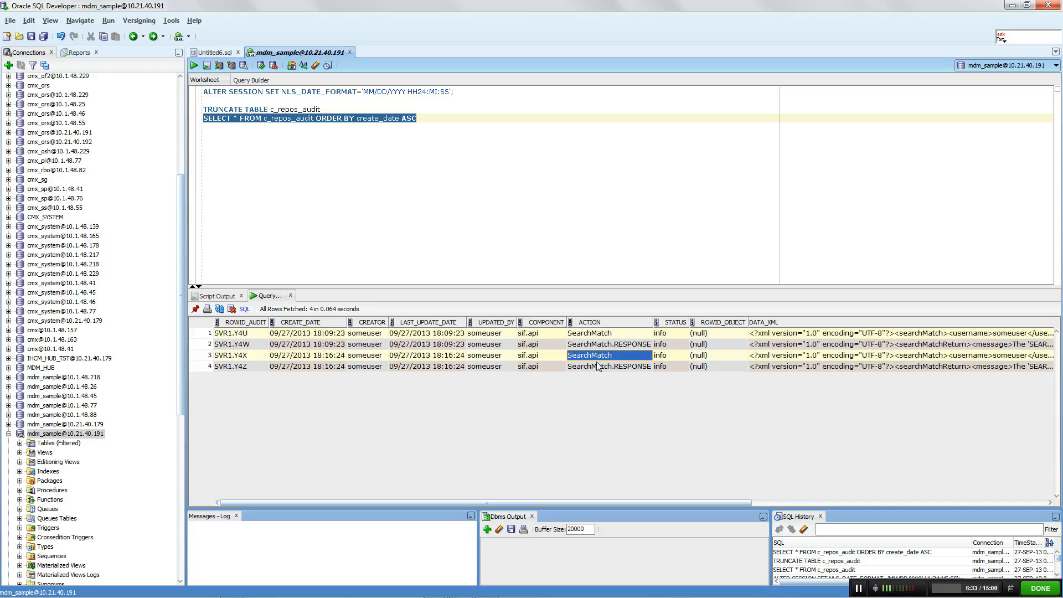
{"action": "mouse_move", "coordinate": [587, 365]}
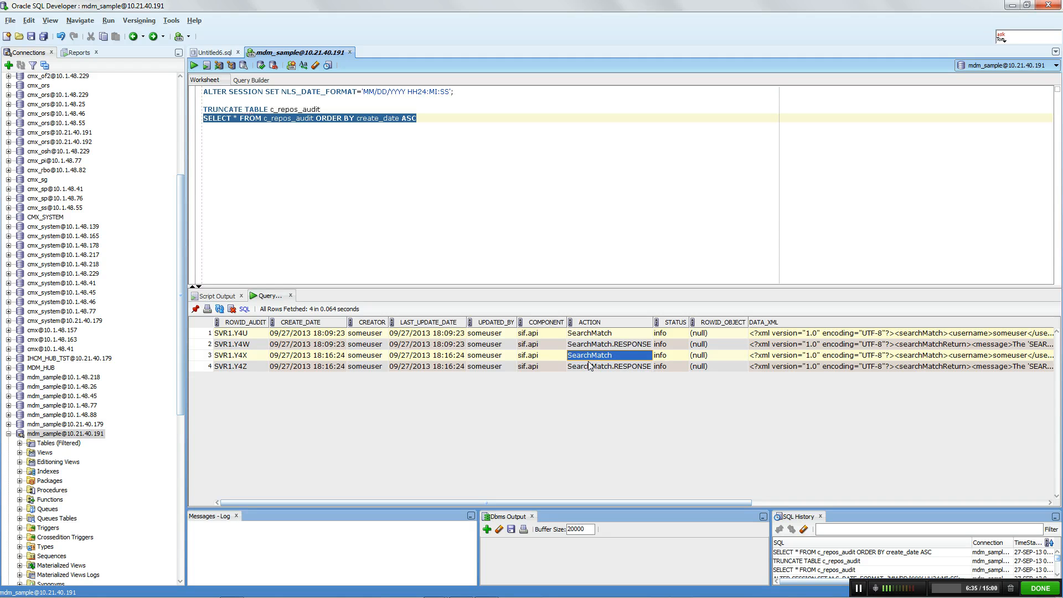
{"action": "left_click", "coordinate": [609, 366]}
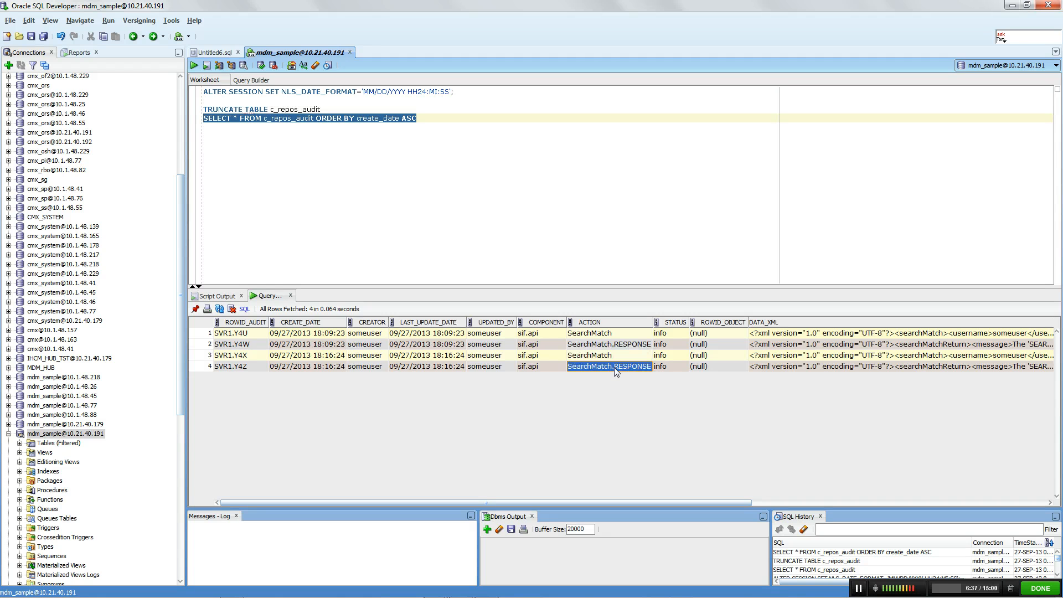
{"action": "left_click", "coordinate": [603, 355]}
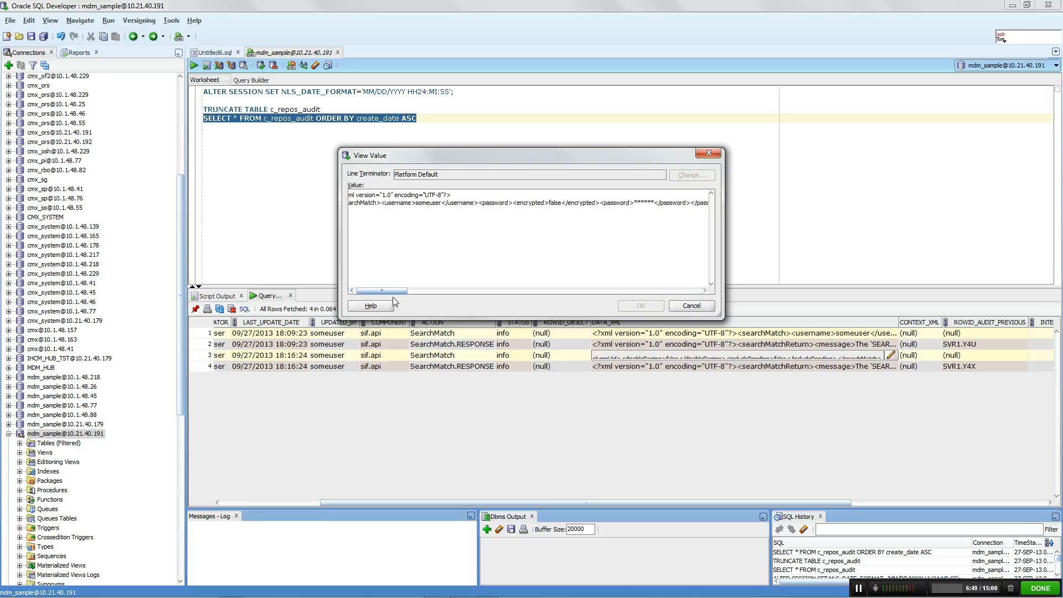
{"action": "left_click_drag", "start_coordinate": [380, 291], "coordinate": [413, 291]}
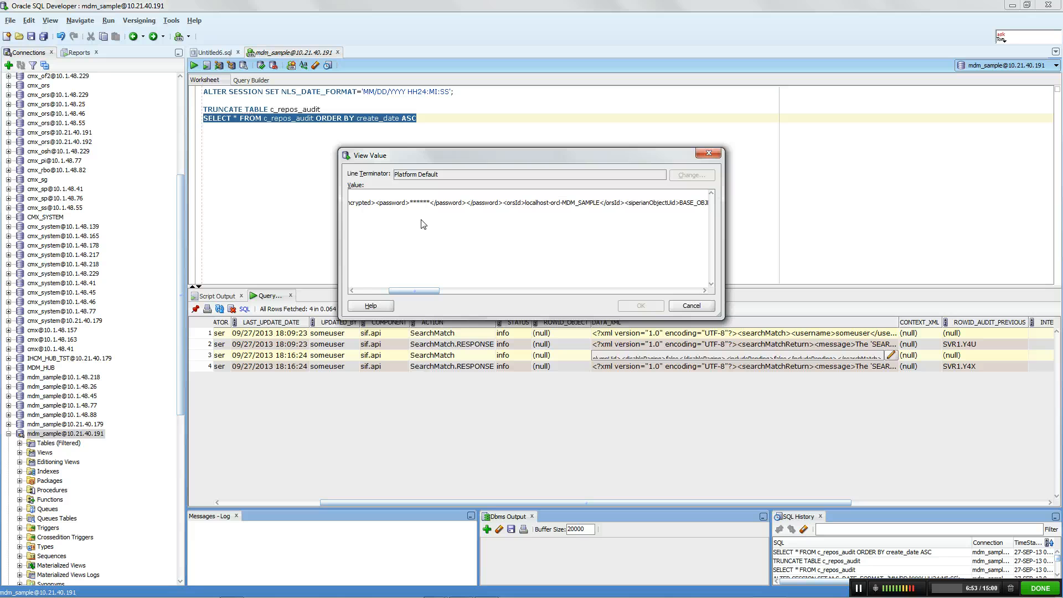
{"action": "mouse_move", "coordinate": [430, 244]}
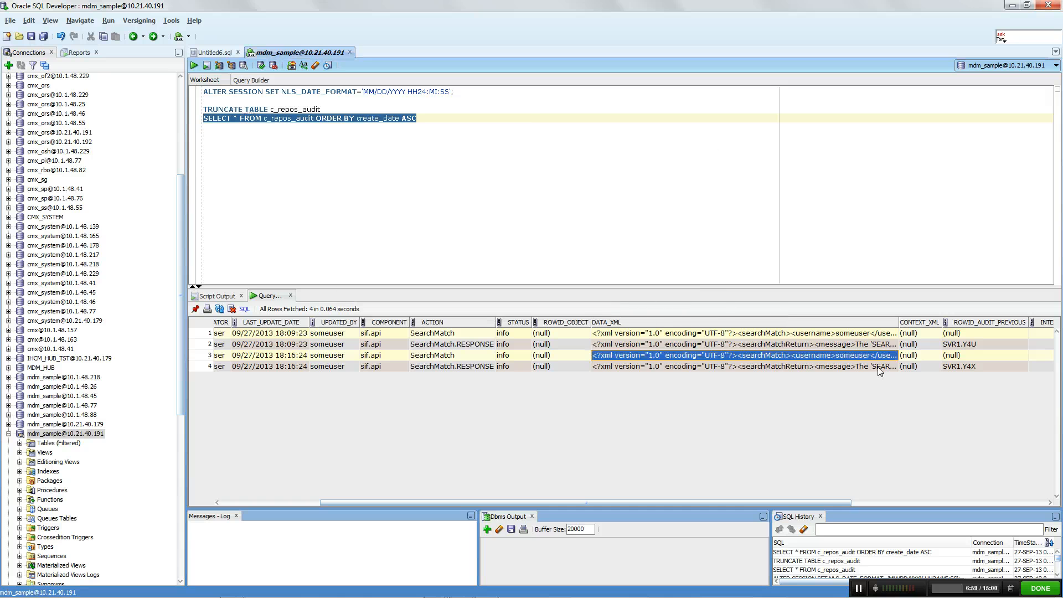
{"action": "left_click", "coordinate": [761, 365]}
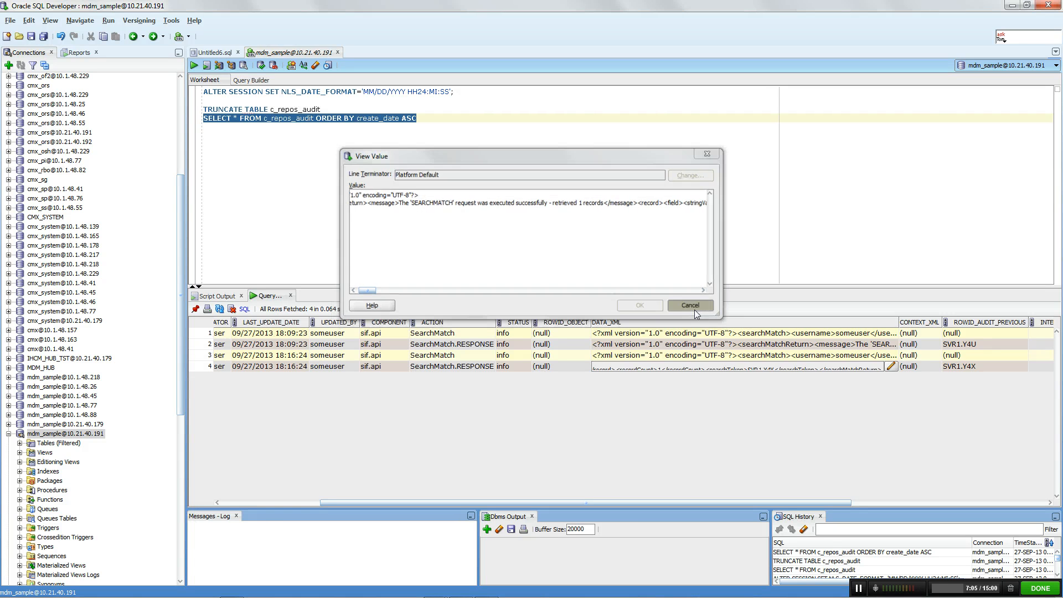
{"action": "left_click", "coordinate": [690, 306]}
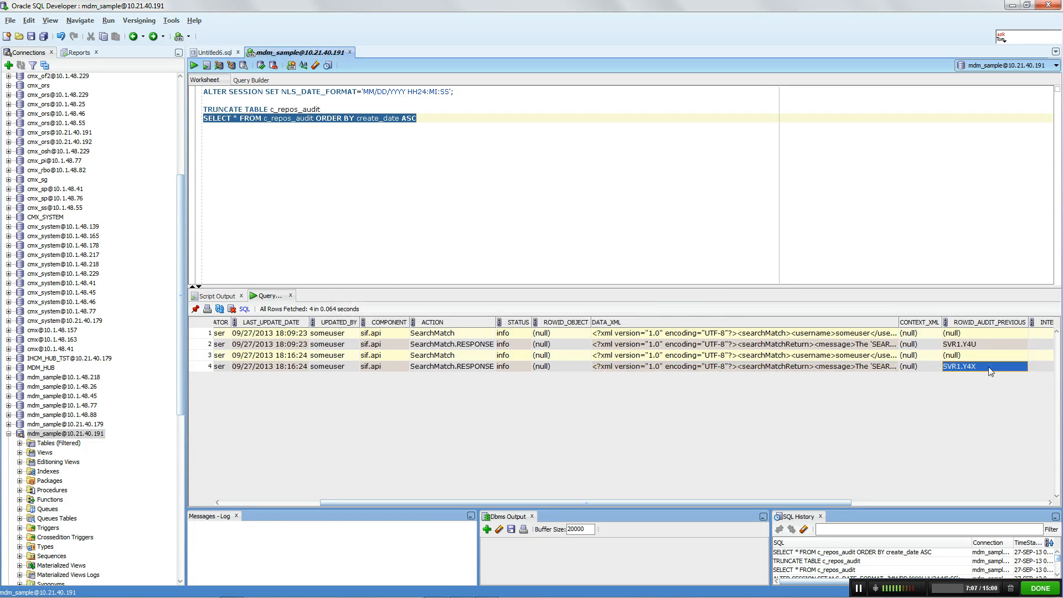
{"action": "mouse_move", "coordinate": [488, 375]}
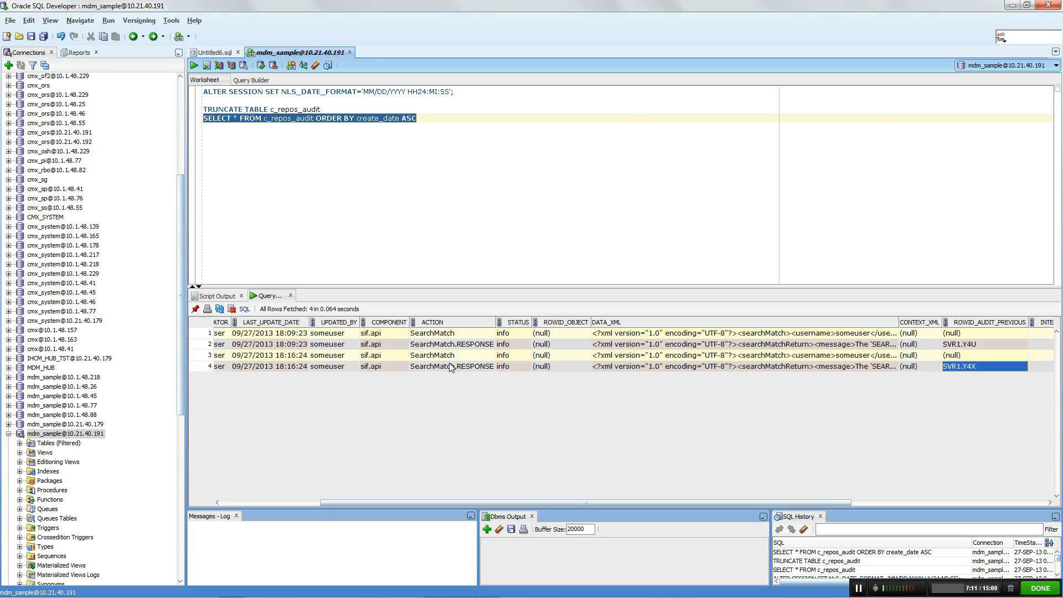
{"action": "mouse_move", "coordinate": [527, 356]}
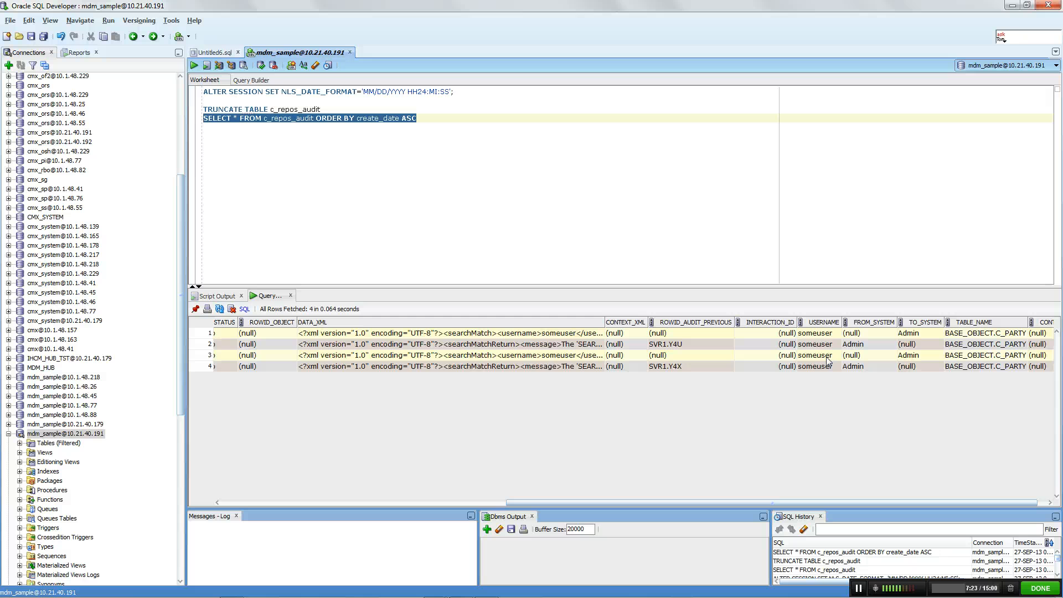
{"action": "left_click", "coordinate": [815, 365]}
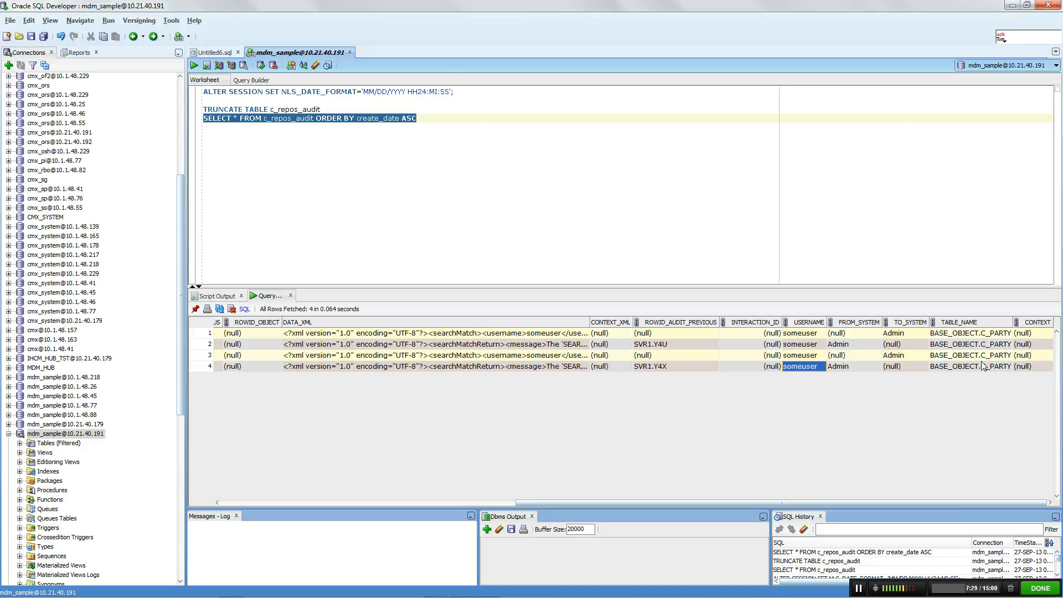
{"action": "left_click", "coordinate": [970, 365]}
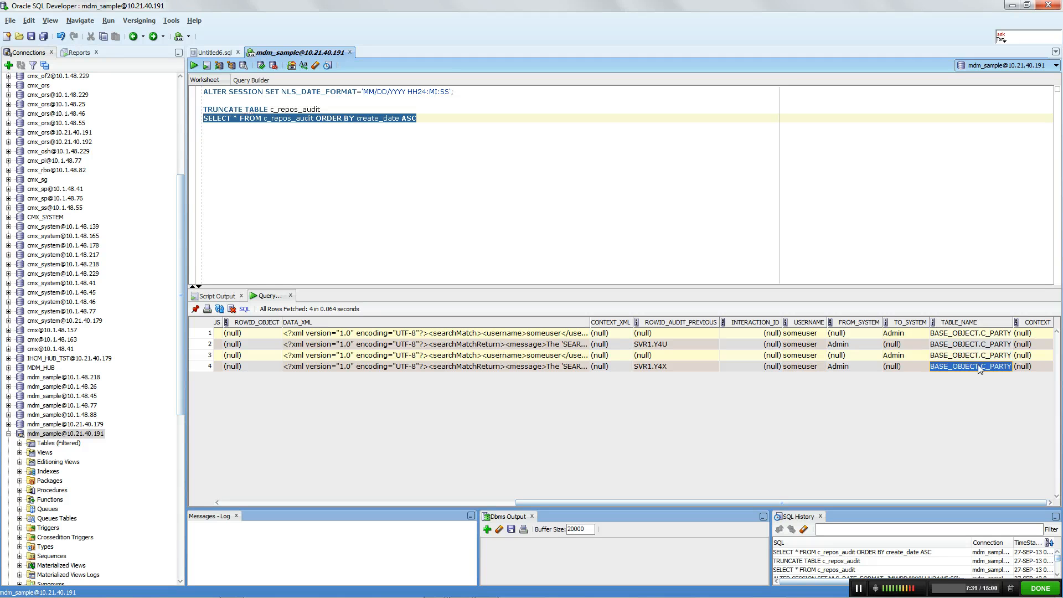
{"action": "left_click", "coordinate": [970, 355]}
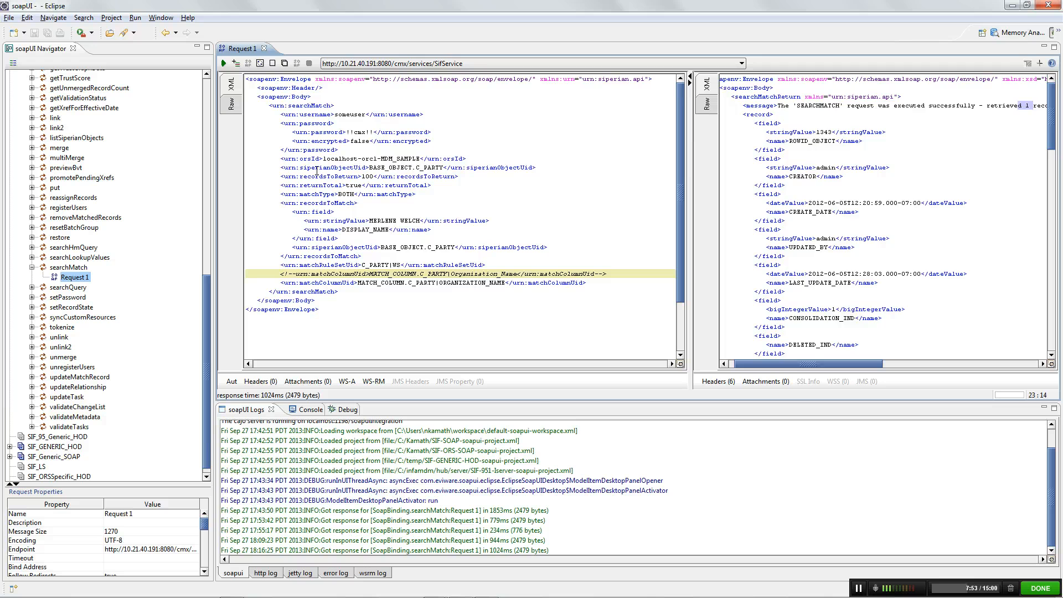
Submit the searchMatch request matching on ORGANIZATION_NAME to the hub
{"action": "left_click", "coordinate": [223, 62]}
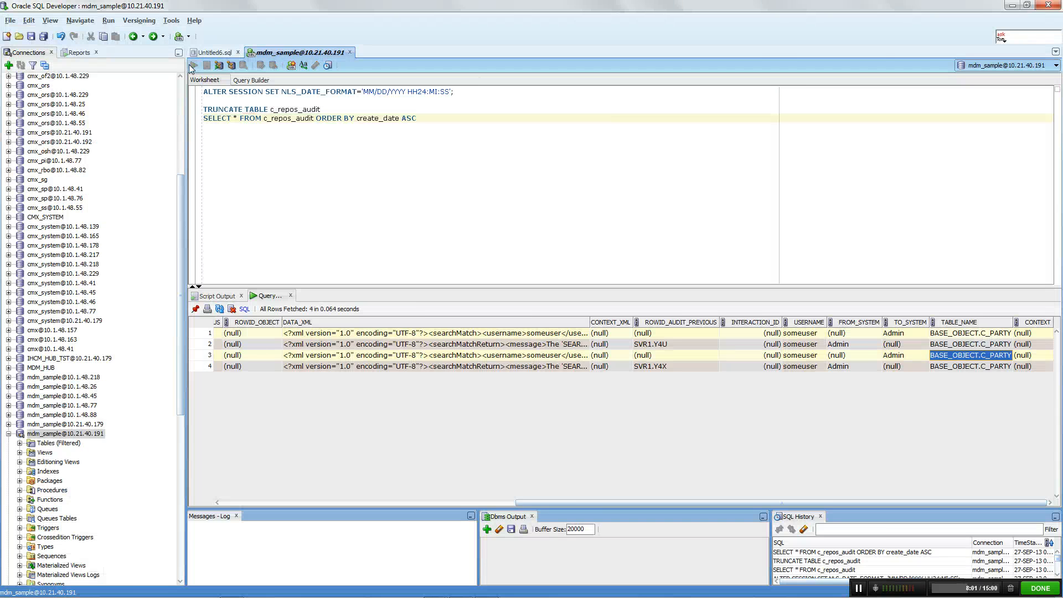
Rerun the audit query to six rows and highlight SVR1.Y50/Y51 with the error-status SearchMatch response
{"action": "left_click", "coordinate": [194, 65]}
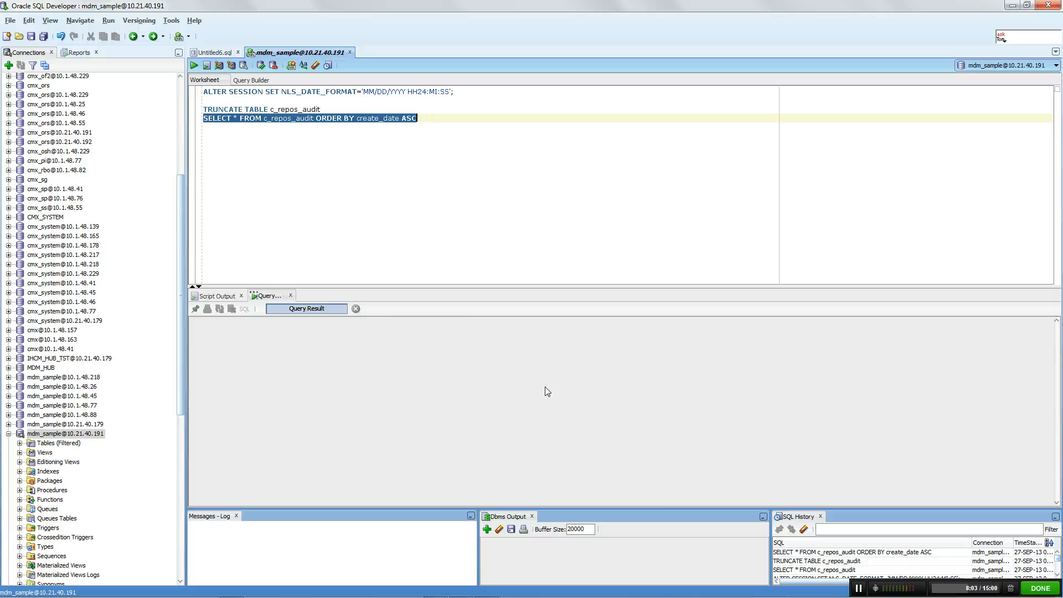
{"action": "left_click", "coordinate": [193, 64]}
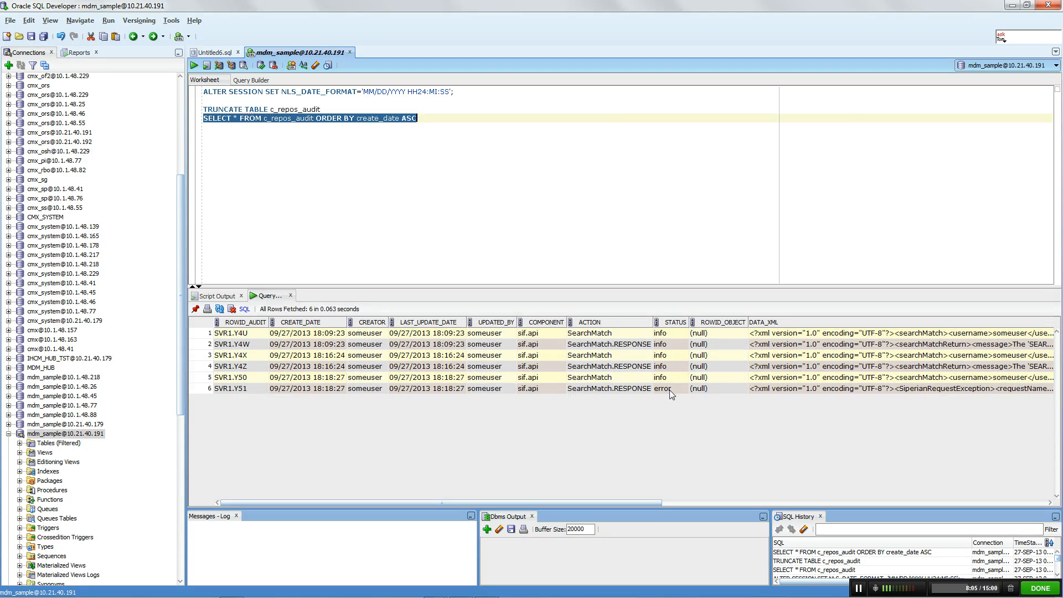
{"action": "left_click", "coordinate": [230, 376]}
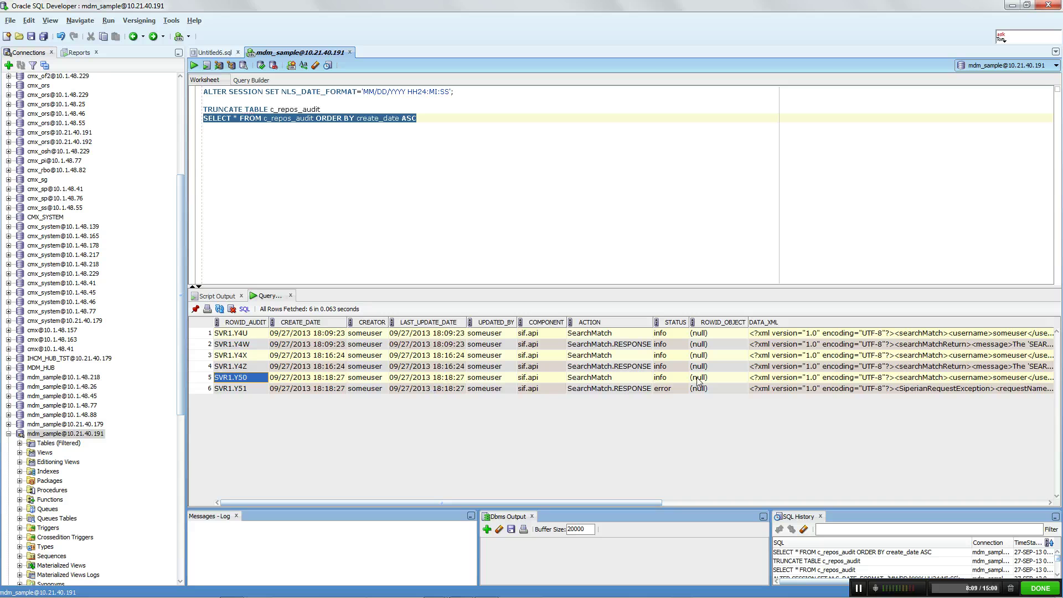
{"action": "left_click", "coordinate": [609, 388]}
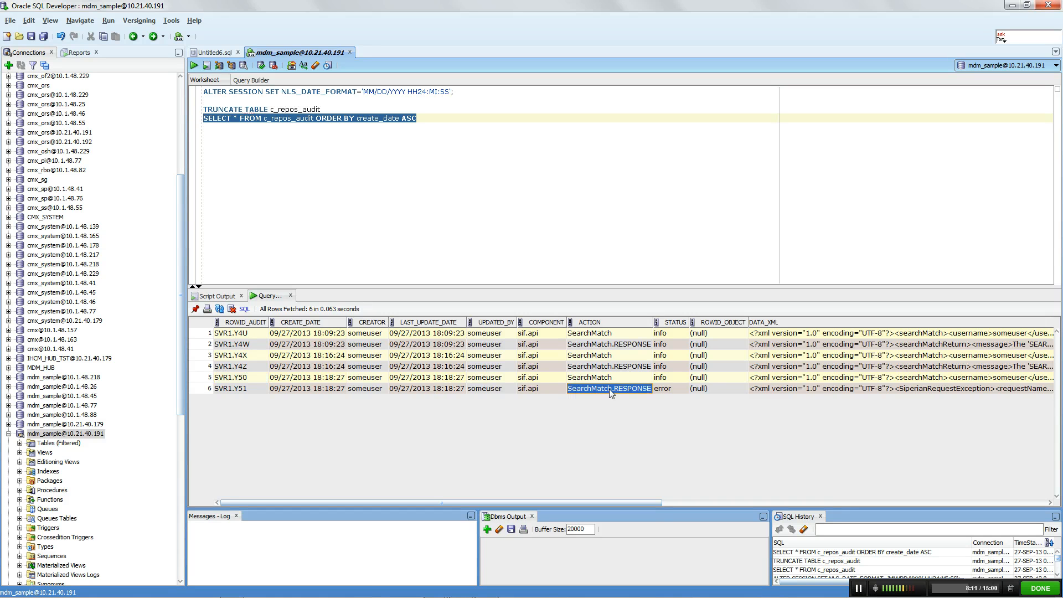
{"action": "left_click", "coordinate": [602, 377]}
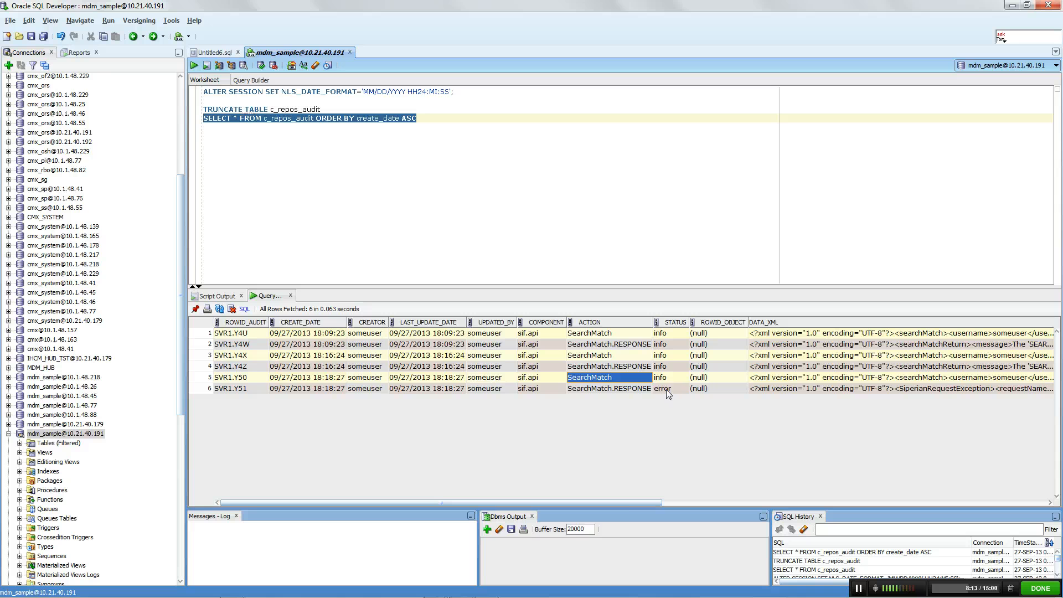
{"action": "left_click", "coordinate": [661, 389]}
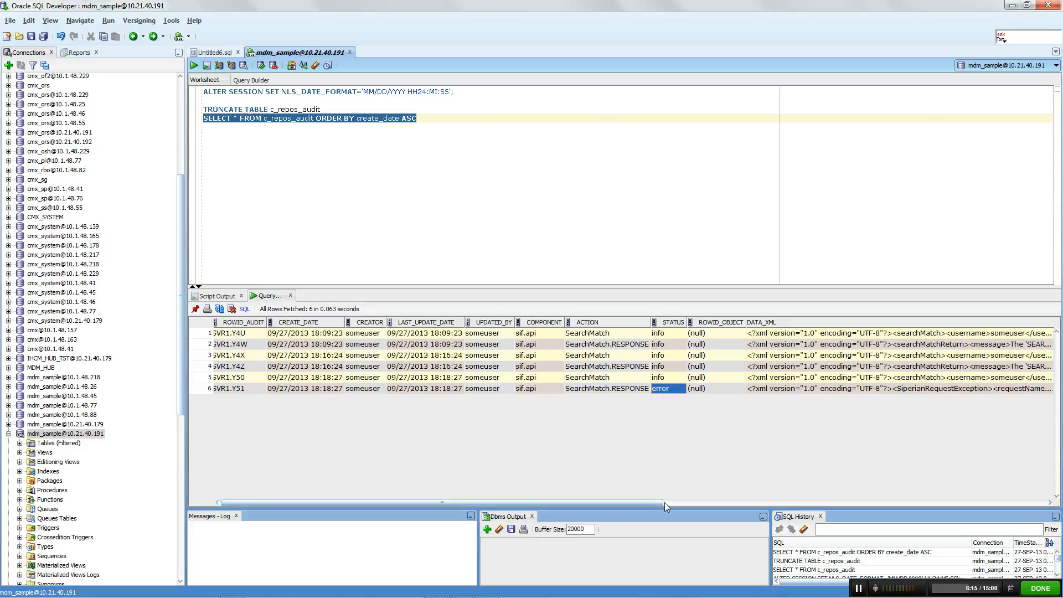
{"action": "scroll", "scroll_direction": "right", "scroll_amount": 3}
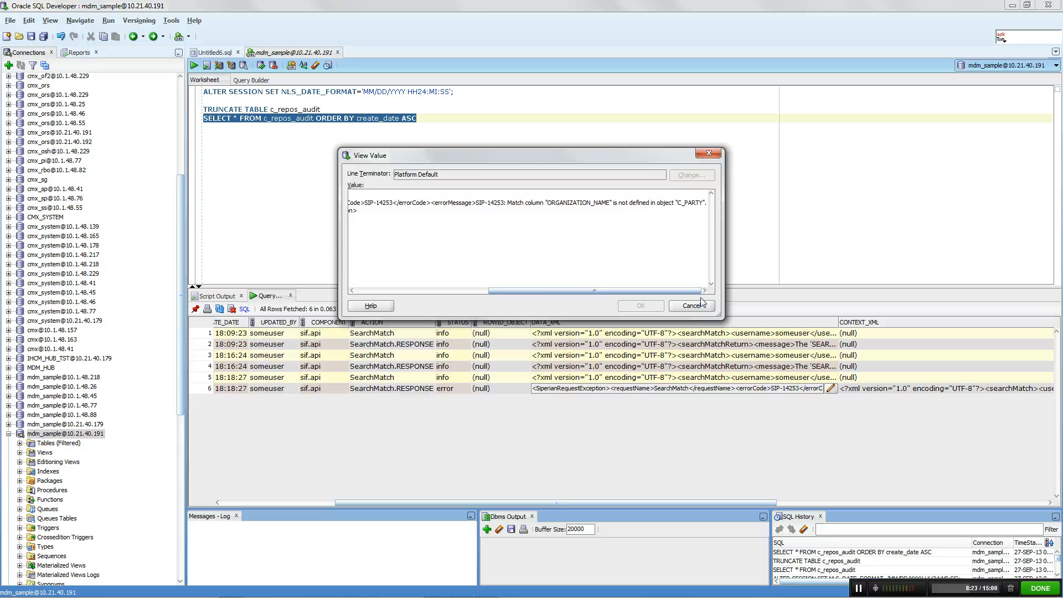
{"action": "left_click", "coordinate": [691, 306]}
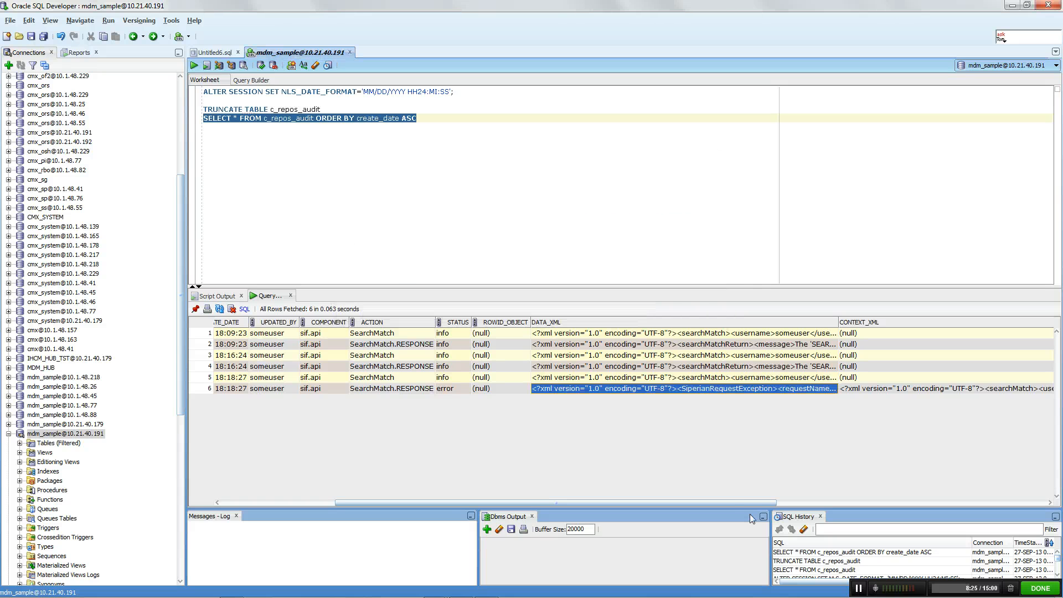